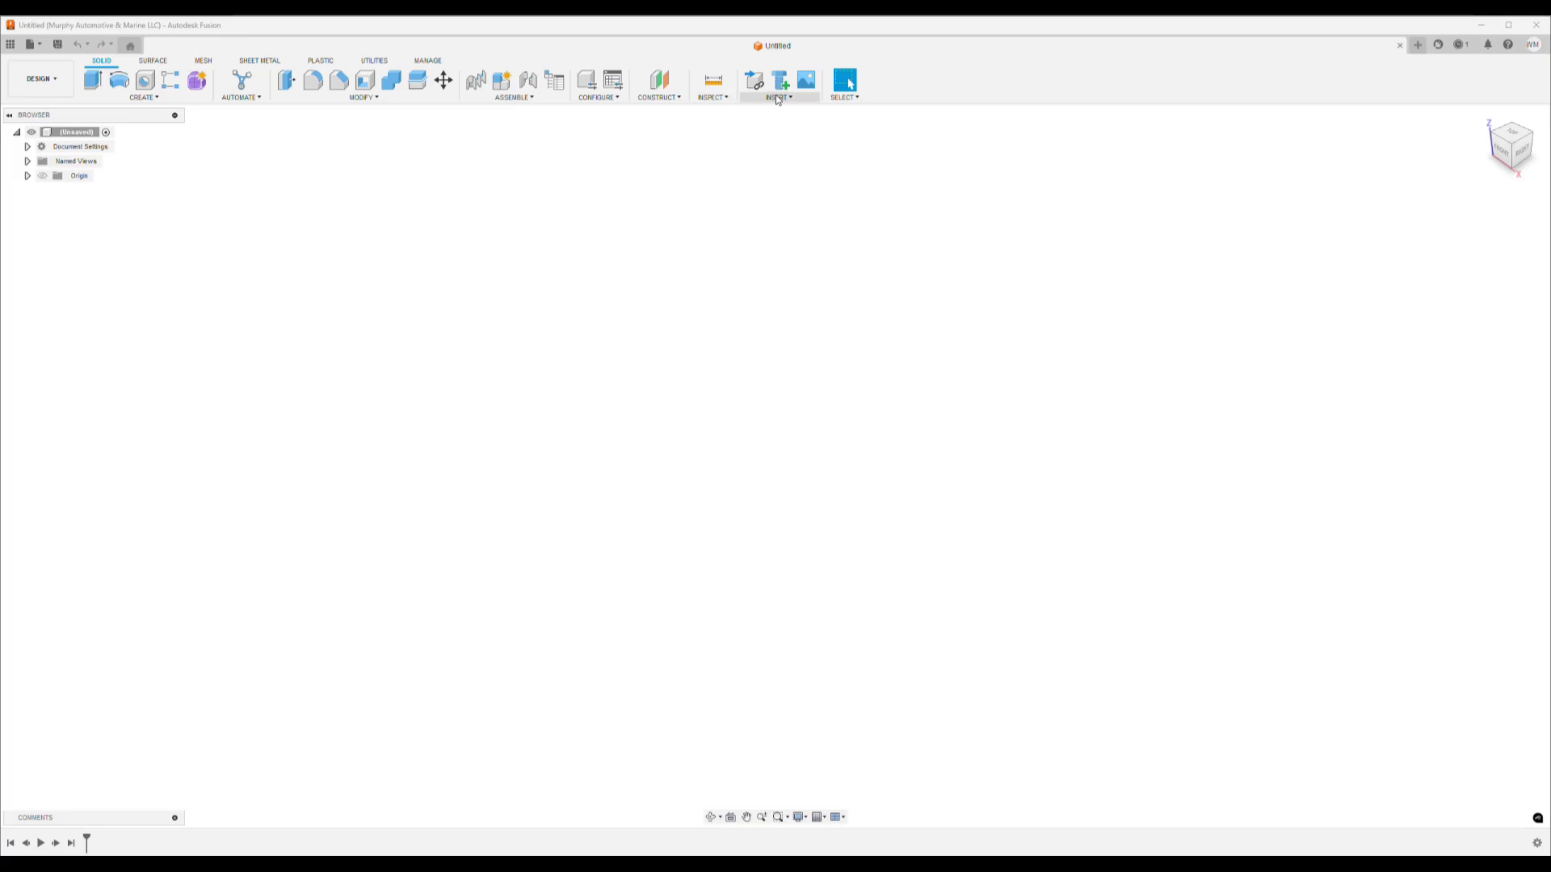
Insert the portafilter holder mesh file into the empty design via Insert Mesh.
{"action": "left_click", "coordinate": [779, 83]}
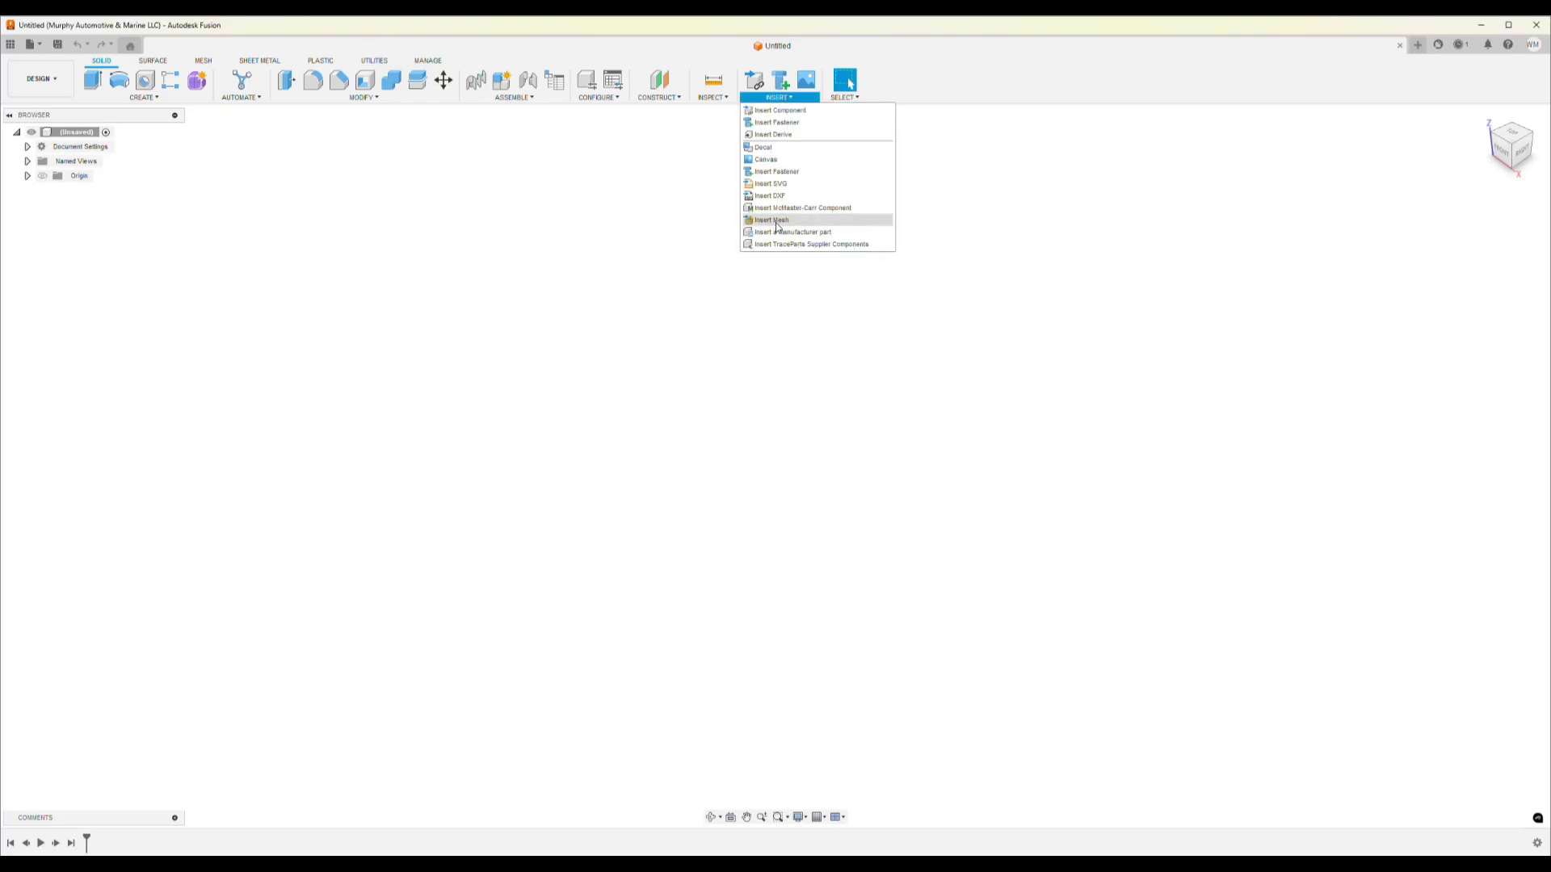
{"action": "left_click", "coordinate": [770, 219]}
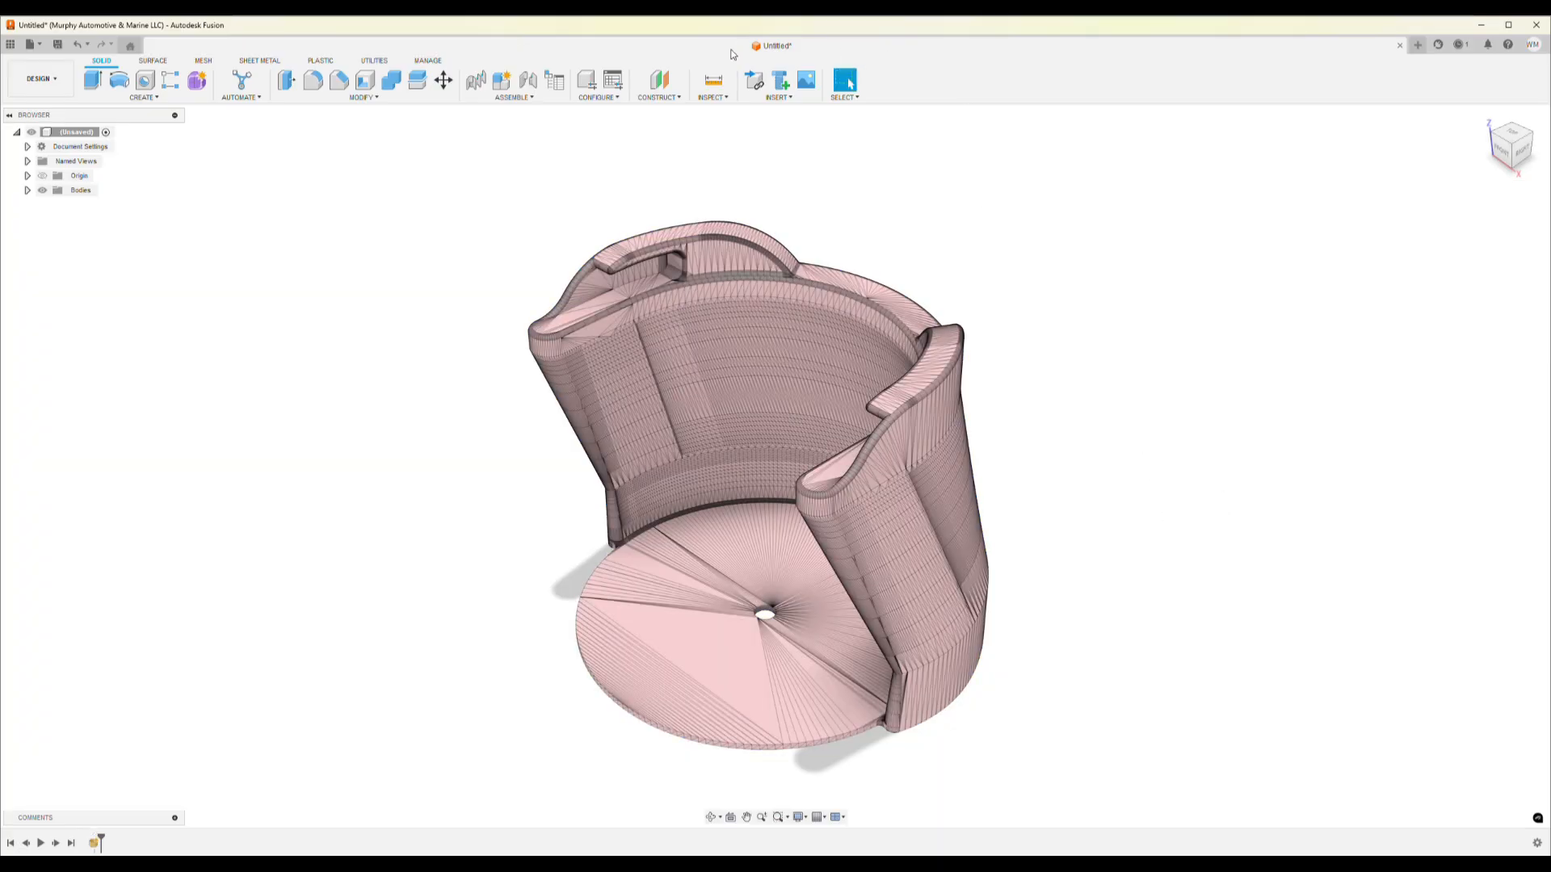
Insert a second holder mesh and drag it sideways to sit beside the first.
{"action": "left_click", "coordinate": [779, 84]}
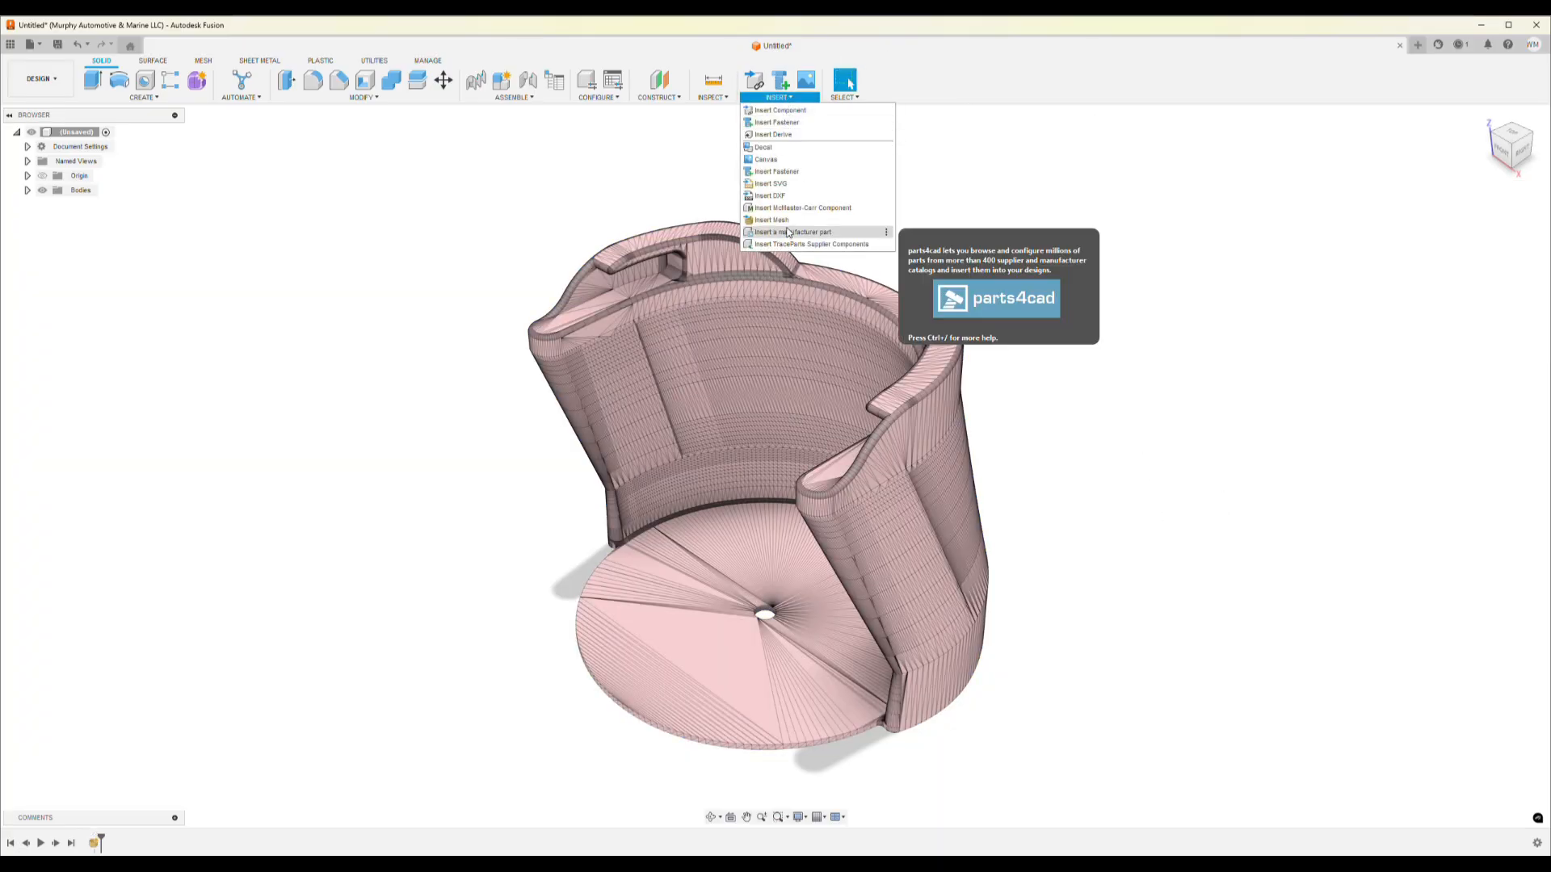
{"action": "left_click", "coordinate": [780, 110]}
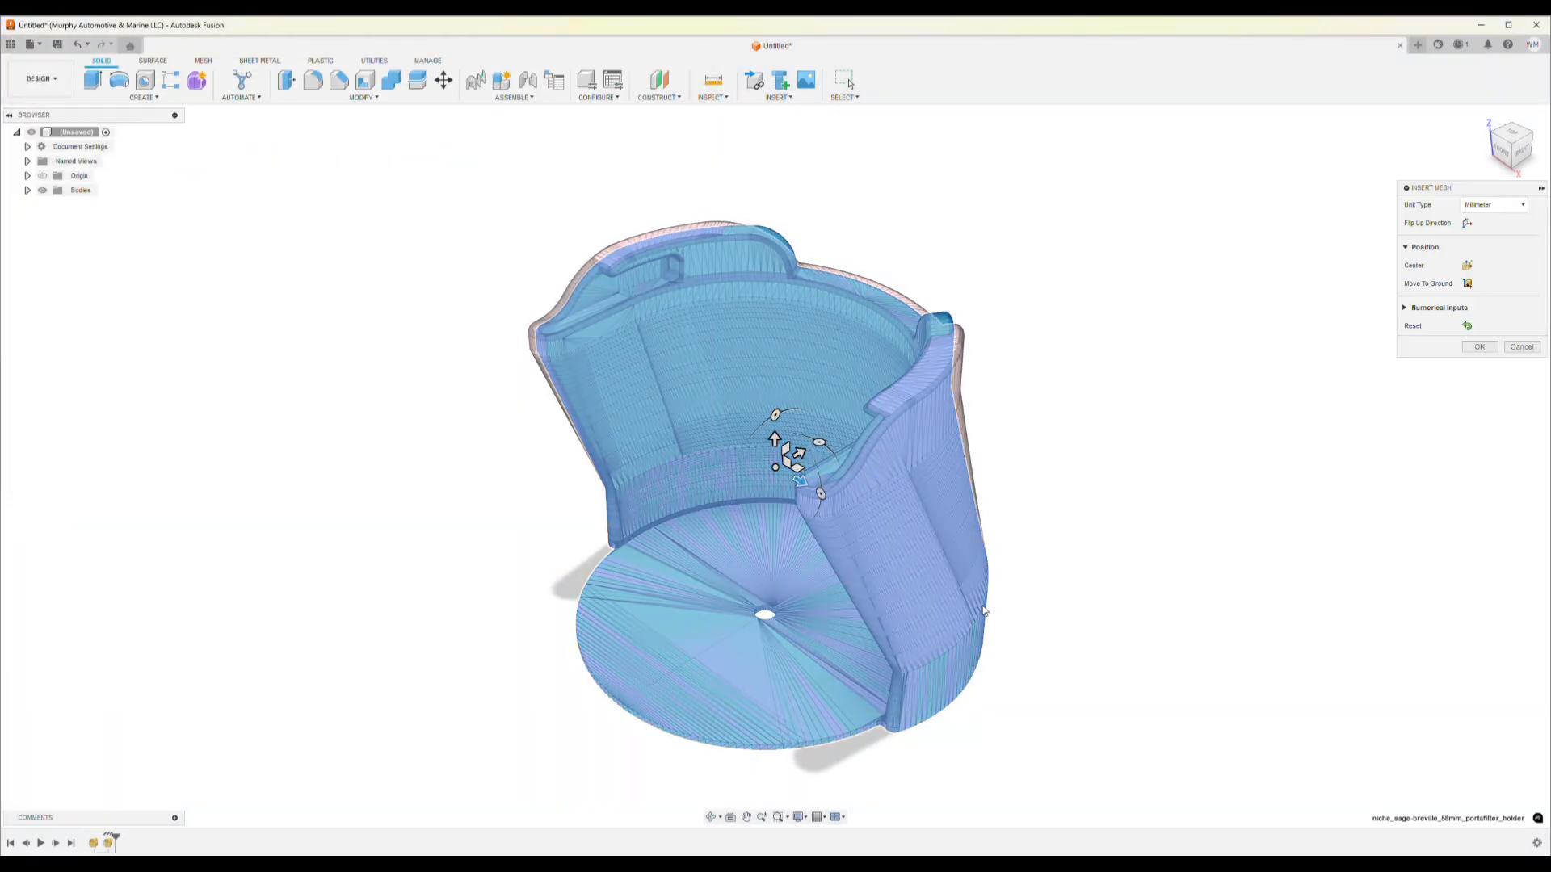
{"action": "left_click_drag", "start_coordinate": [796, 459], "coordinate": [1142, 683]}
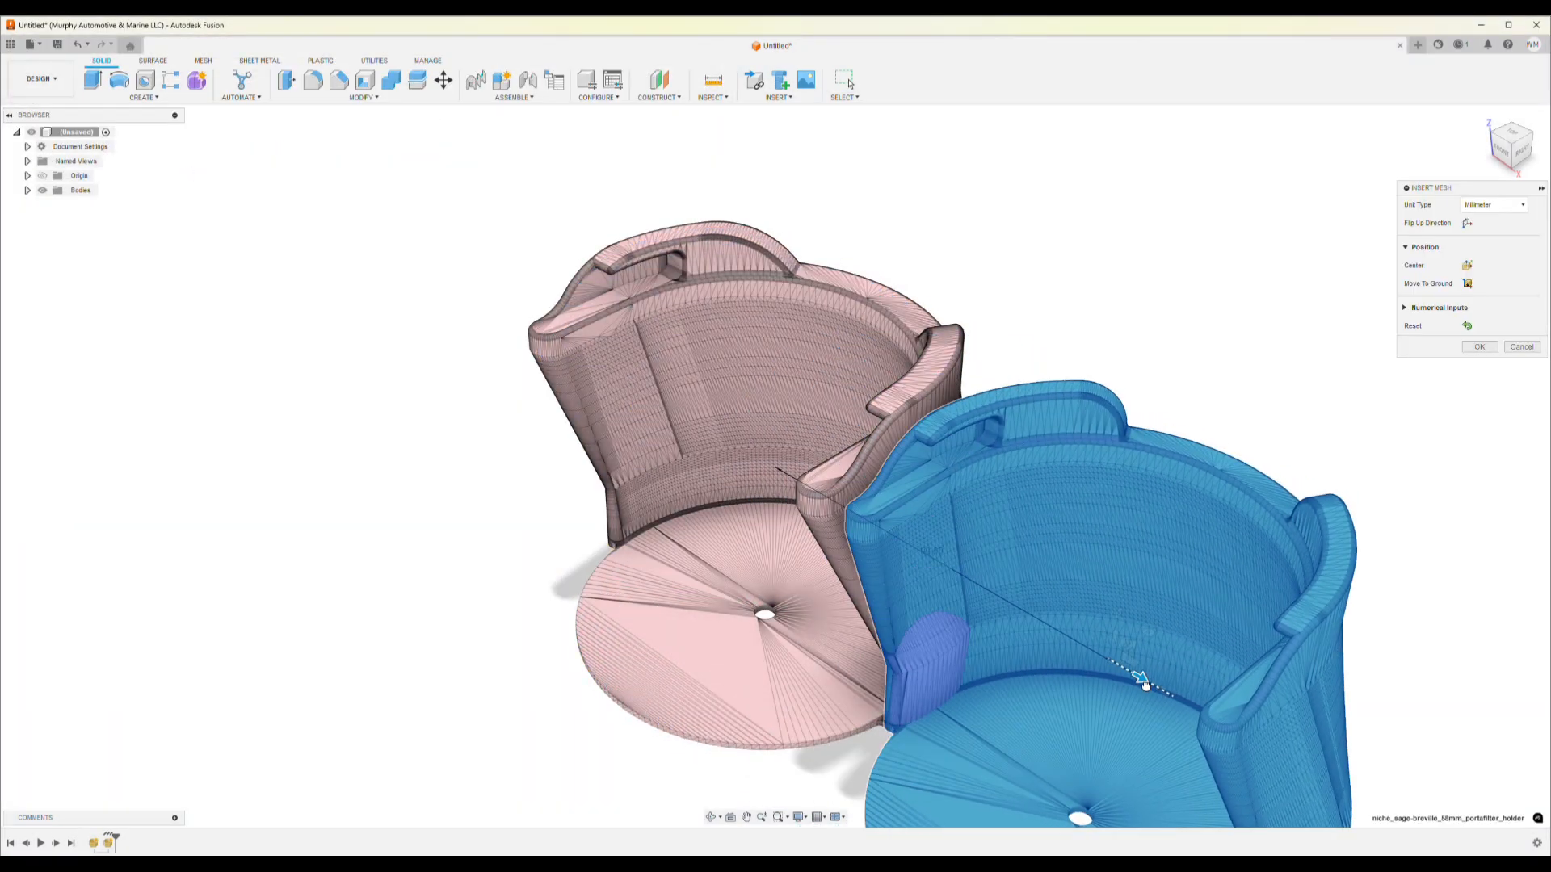
{"action": "left_click_drag", "start_coordinate": [1144, 680], "coordinate": [1192, 713]}
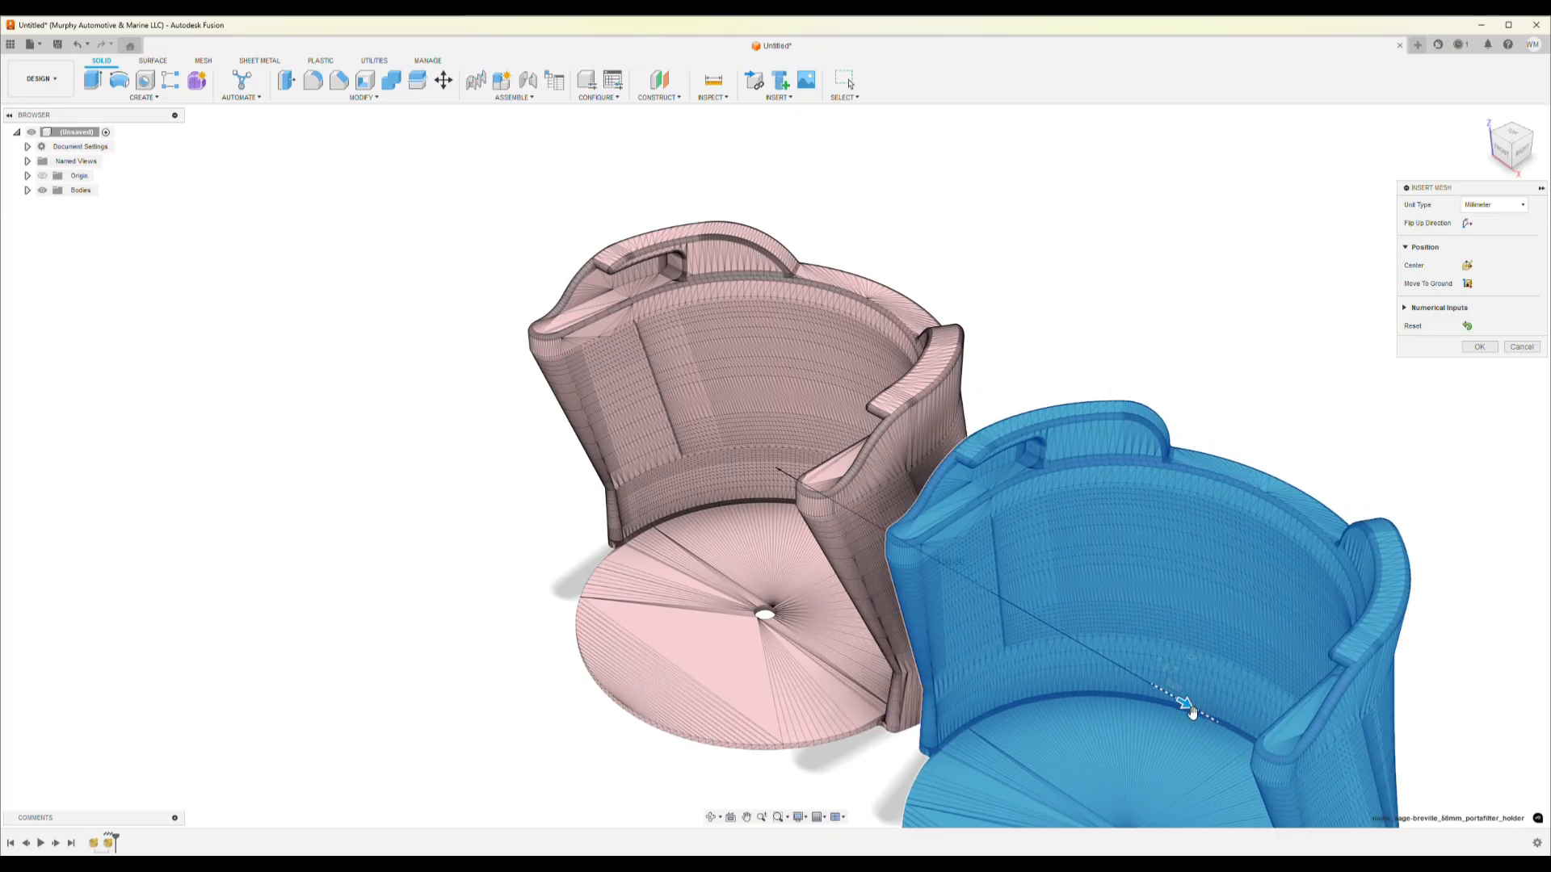
{"action": "left_click", "coordinate": [1477, 346]}
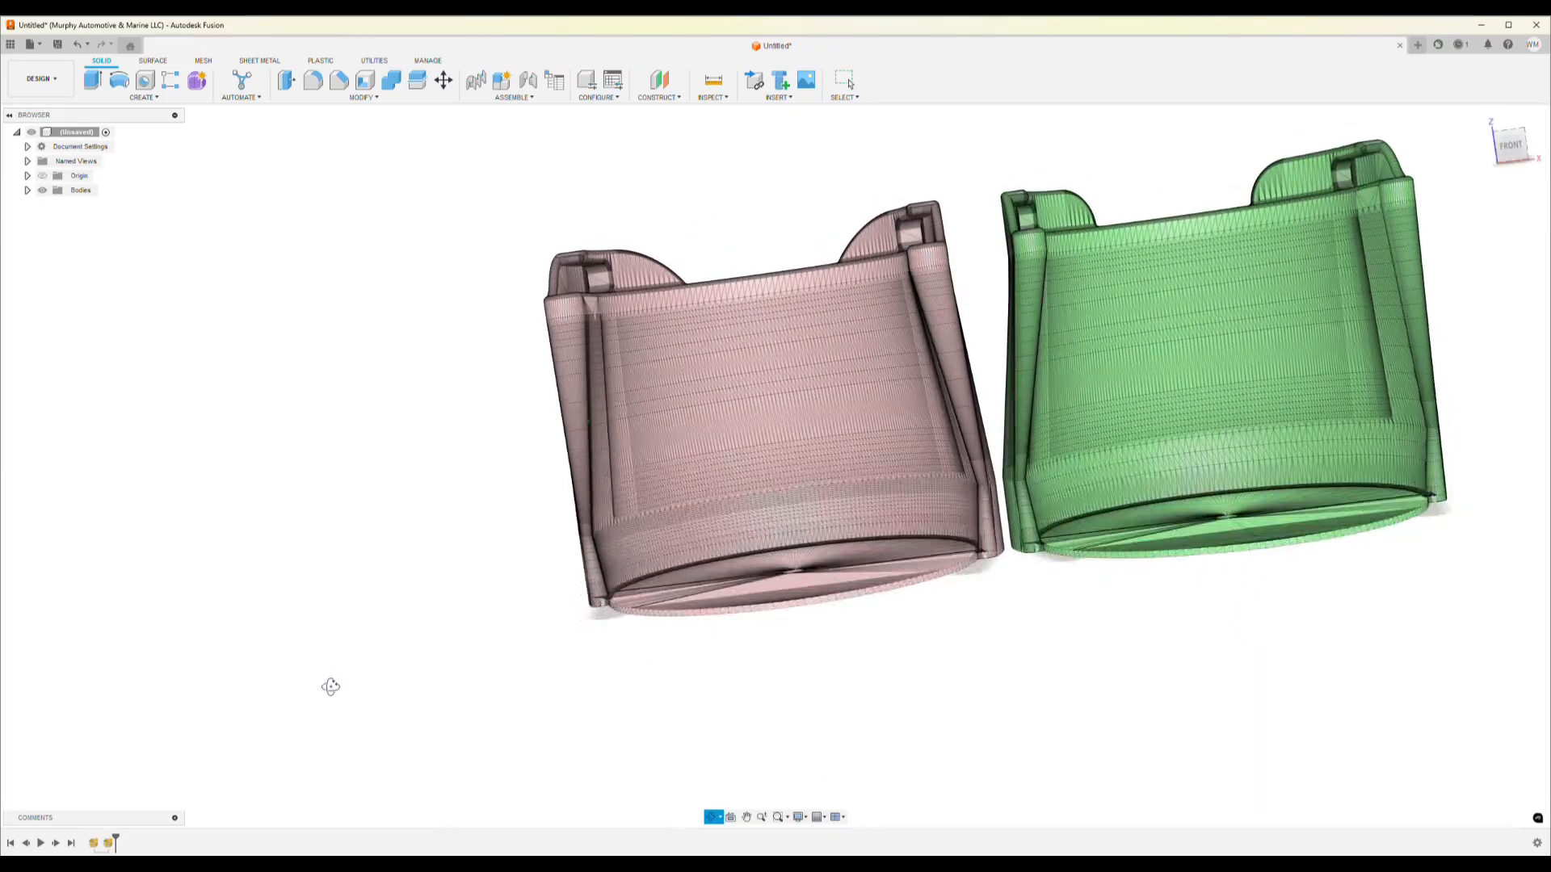
{"action": "left_click_drag", "start_coordinate": [330, 687], "coordinate": [912, 676]}
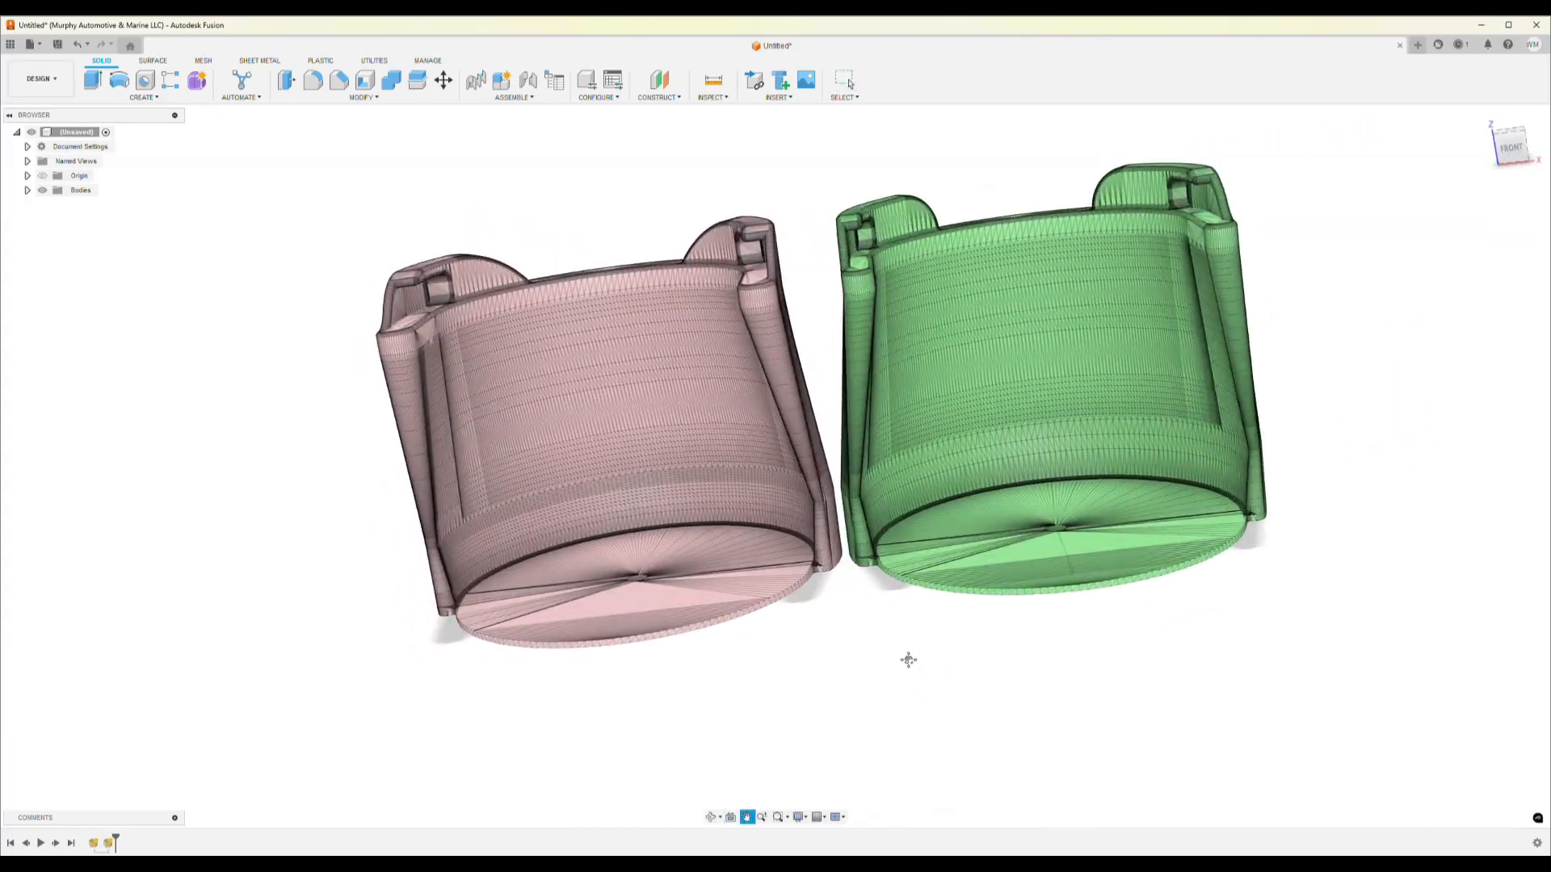
{"action": "left_click_drag", "start_coordinate": [907, 660], "coordinate": [692, 287]}
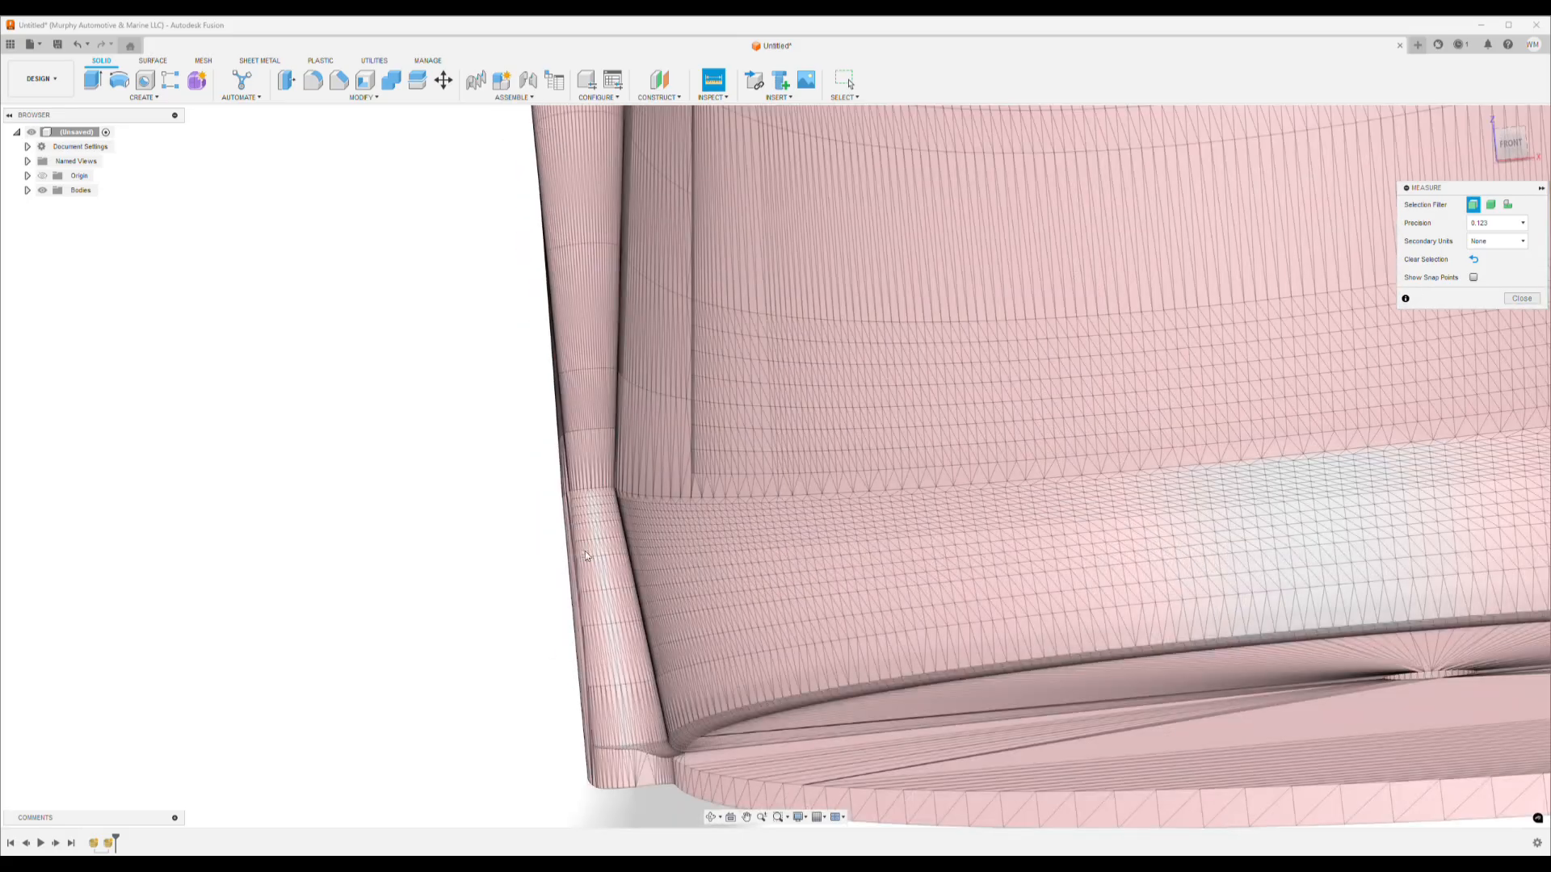
{"action": "left_click", "coordinate": [679, 765]}
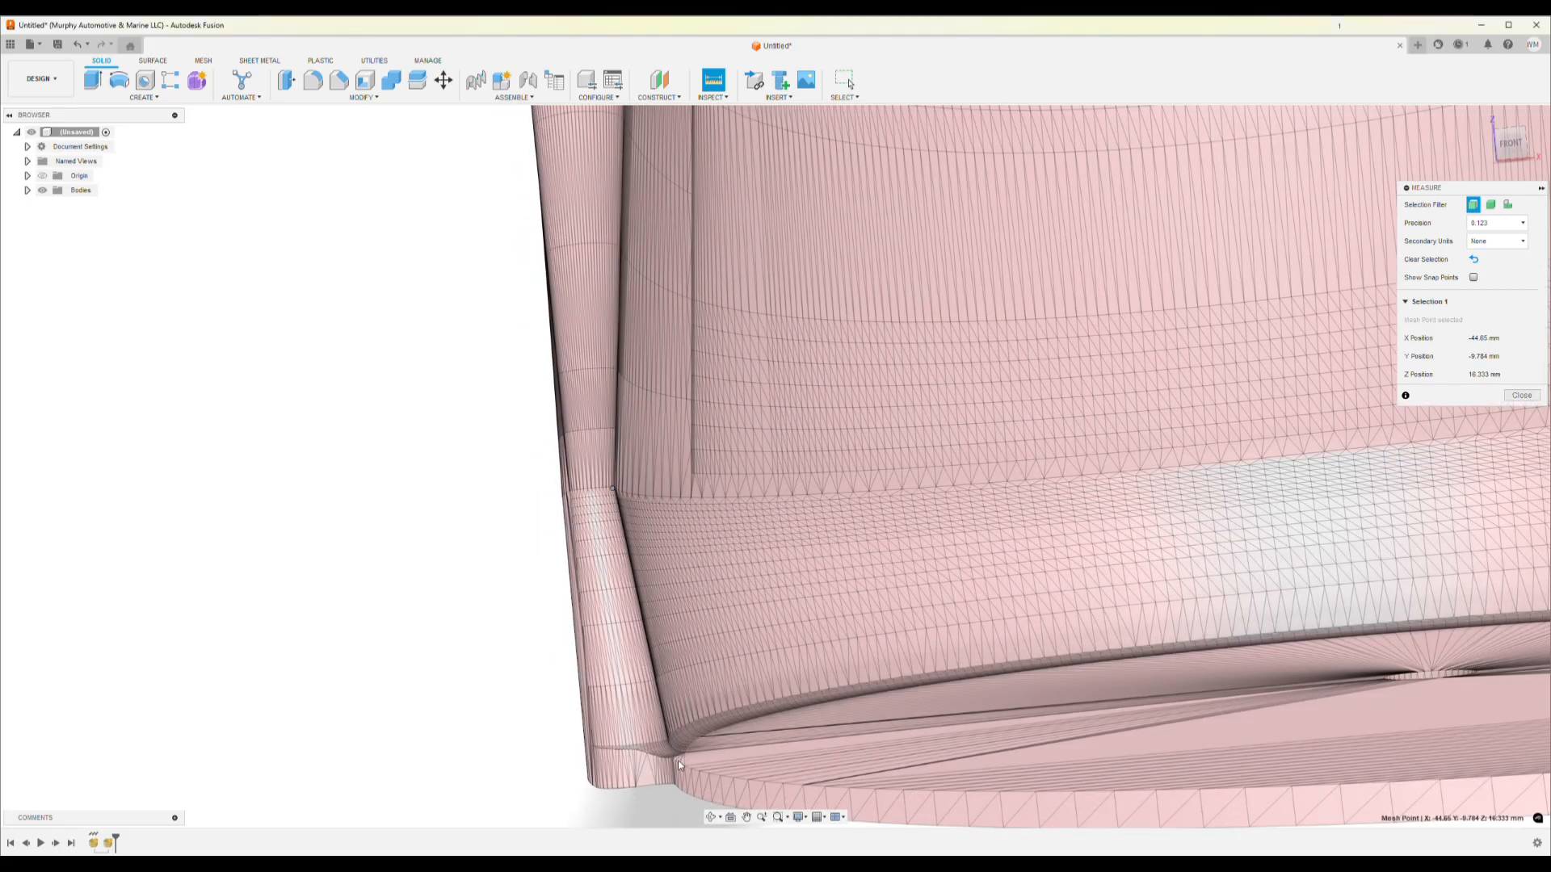
{"action": "left_click", "coordinate": [634, 769]}
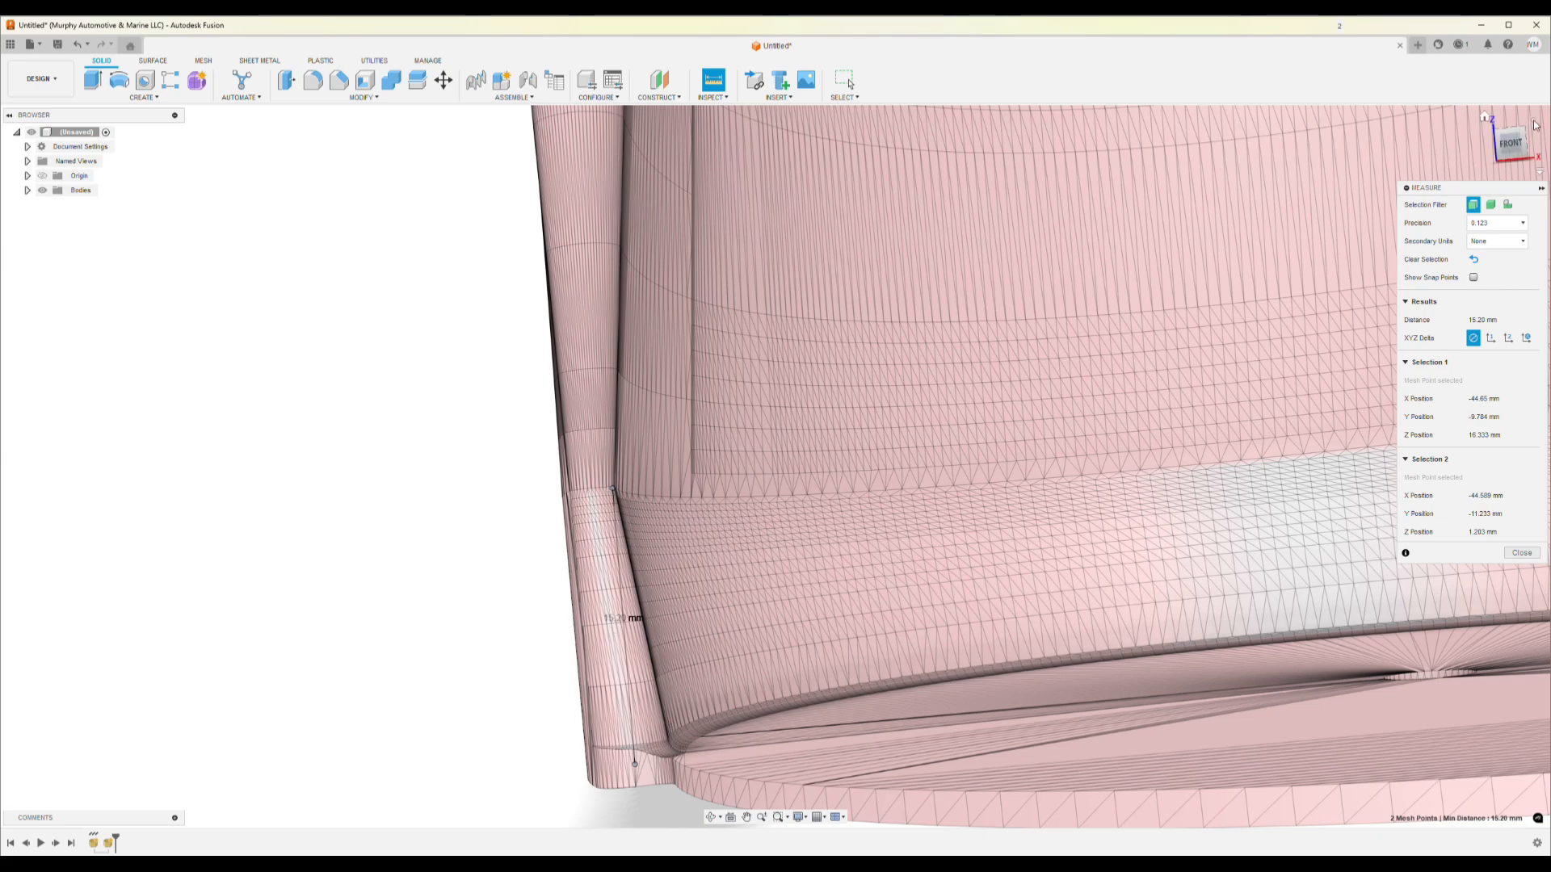
{"action": "left_click", "coordinate": [1520, 551]}
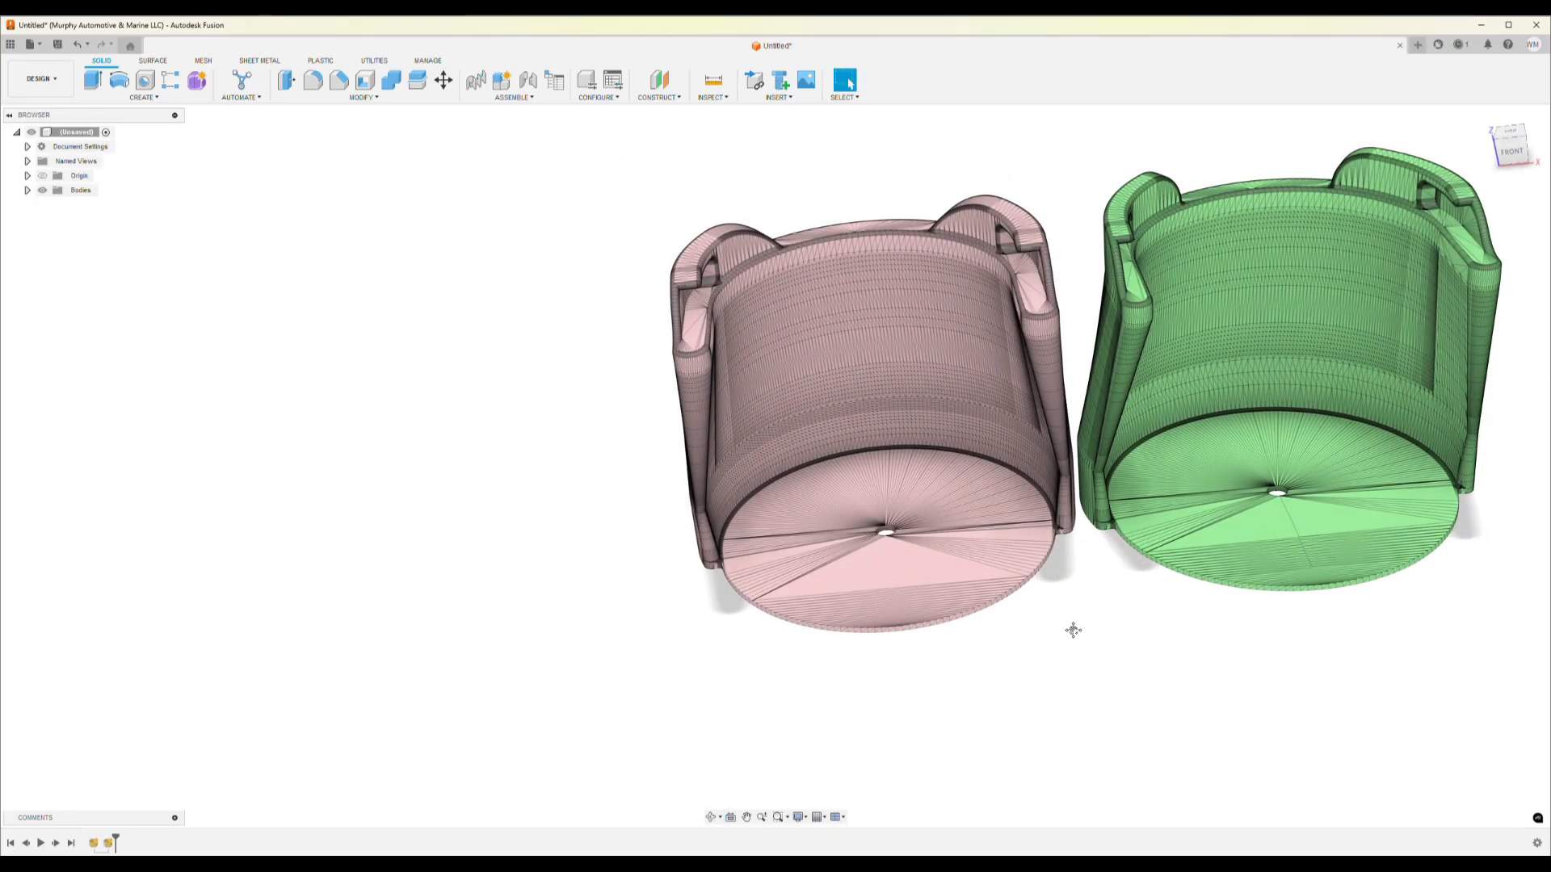
Start a sketch on the ground plane and measure the holder base's bottom edge.
{"action": "left_click", "coordinate": [142, 88]}
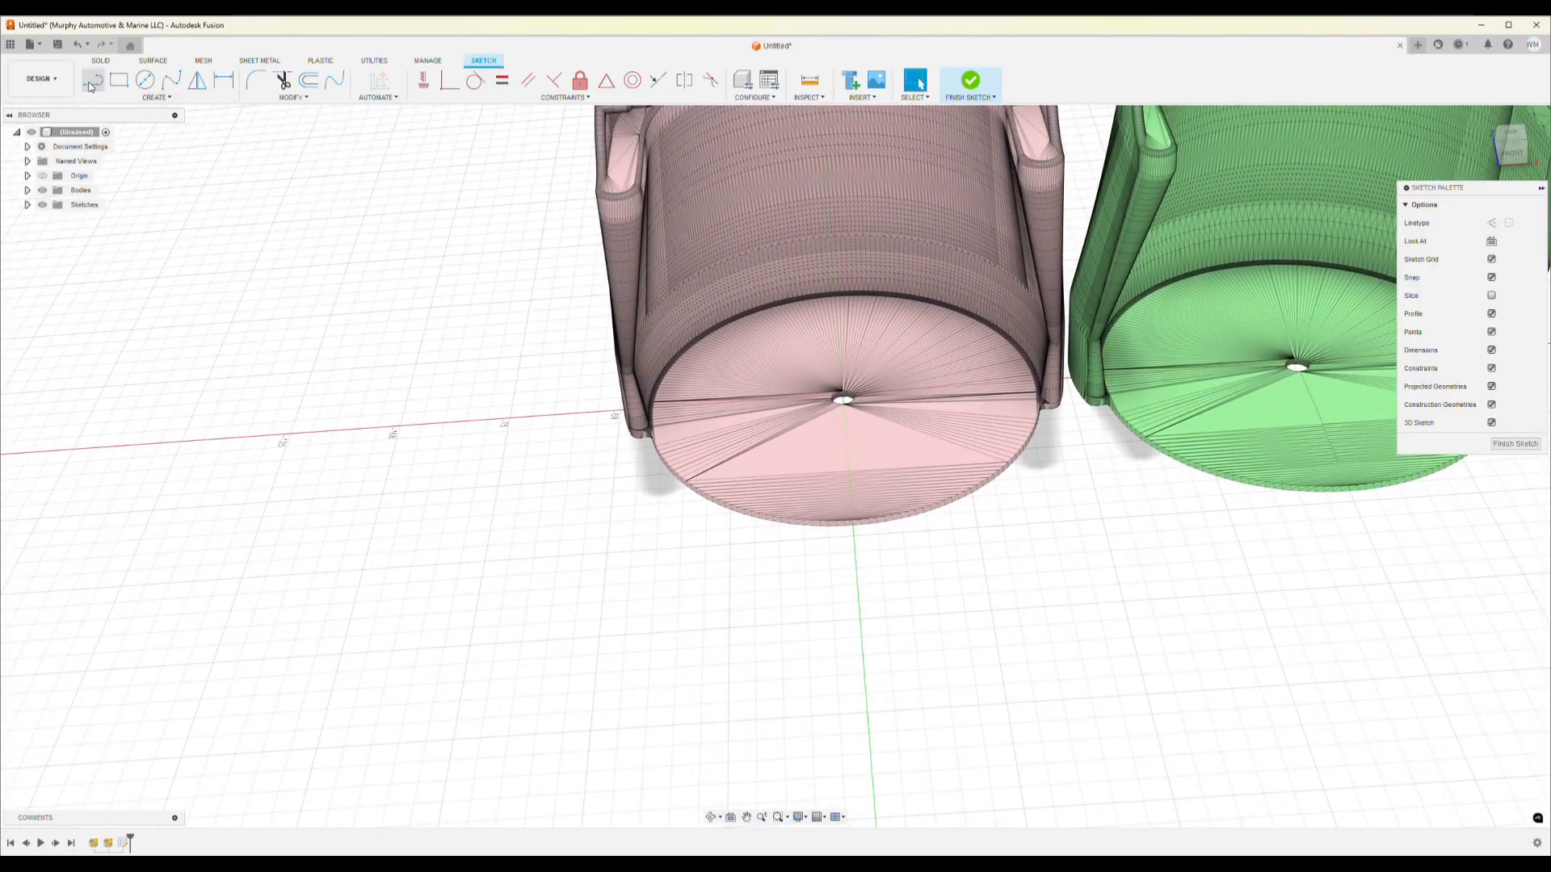
{"action": "left_click", "coordinate": [92, 79]}
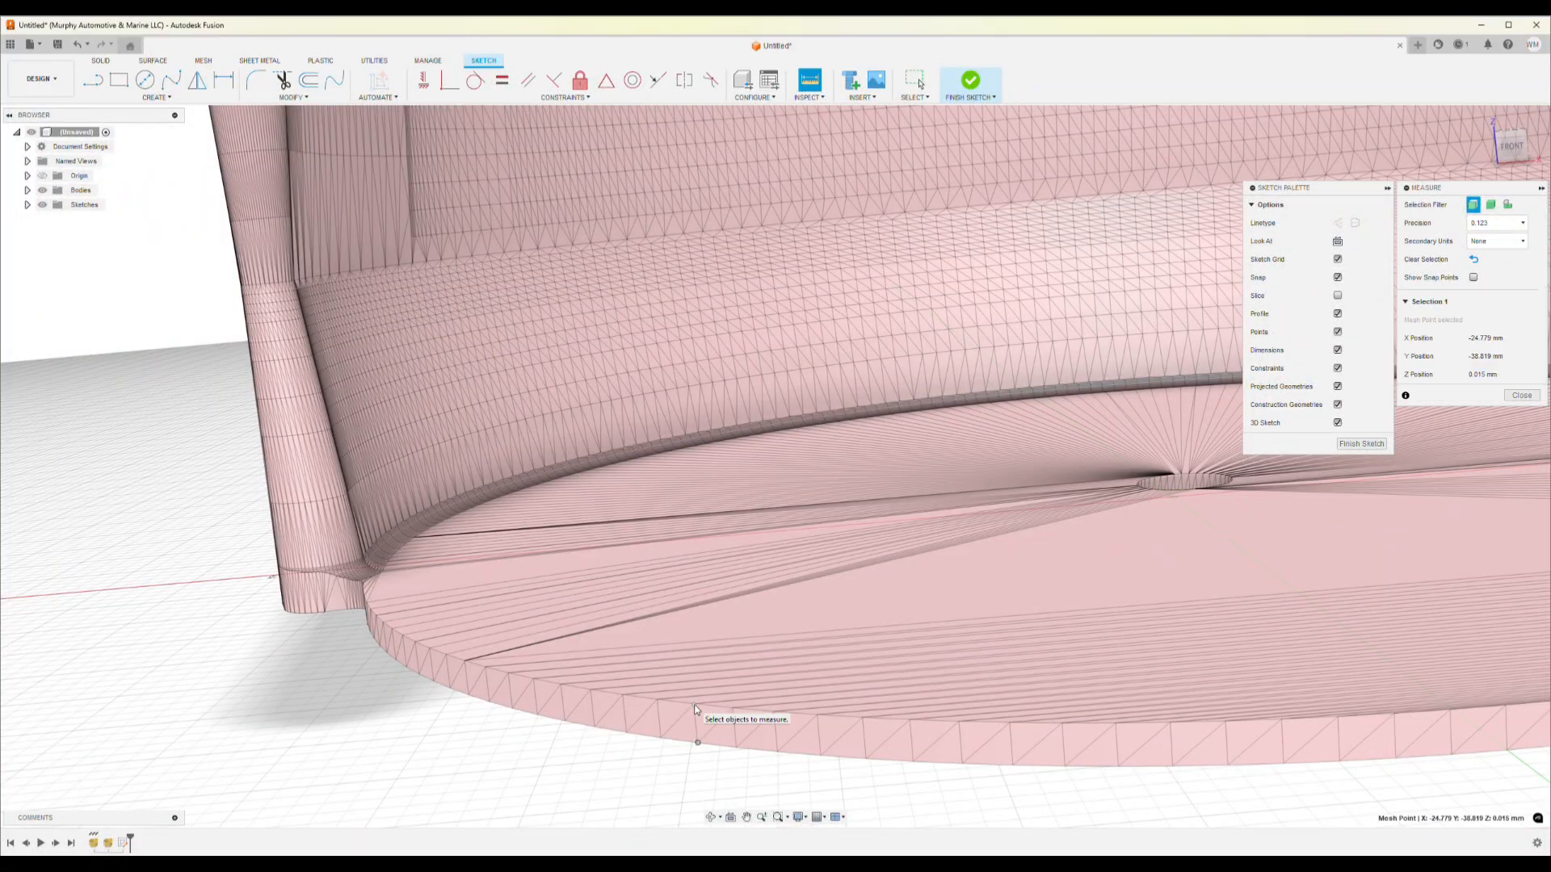
{"action": "left_click", "coordinate": [697, 736]}
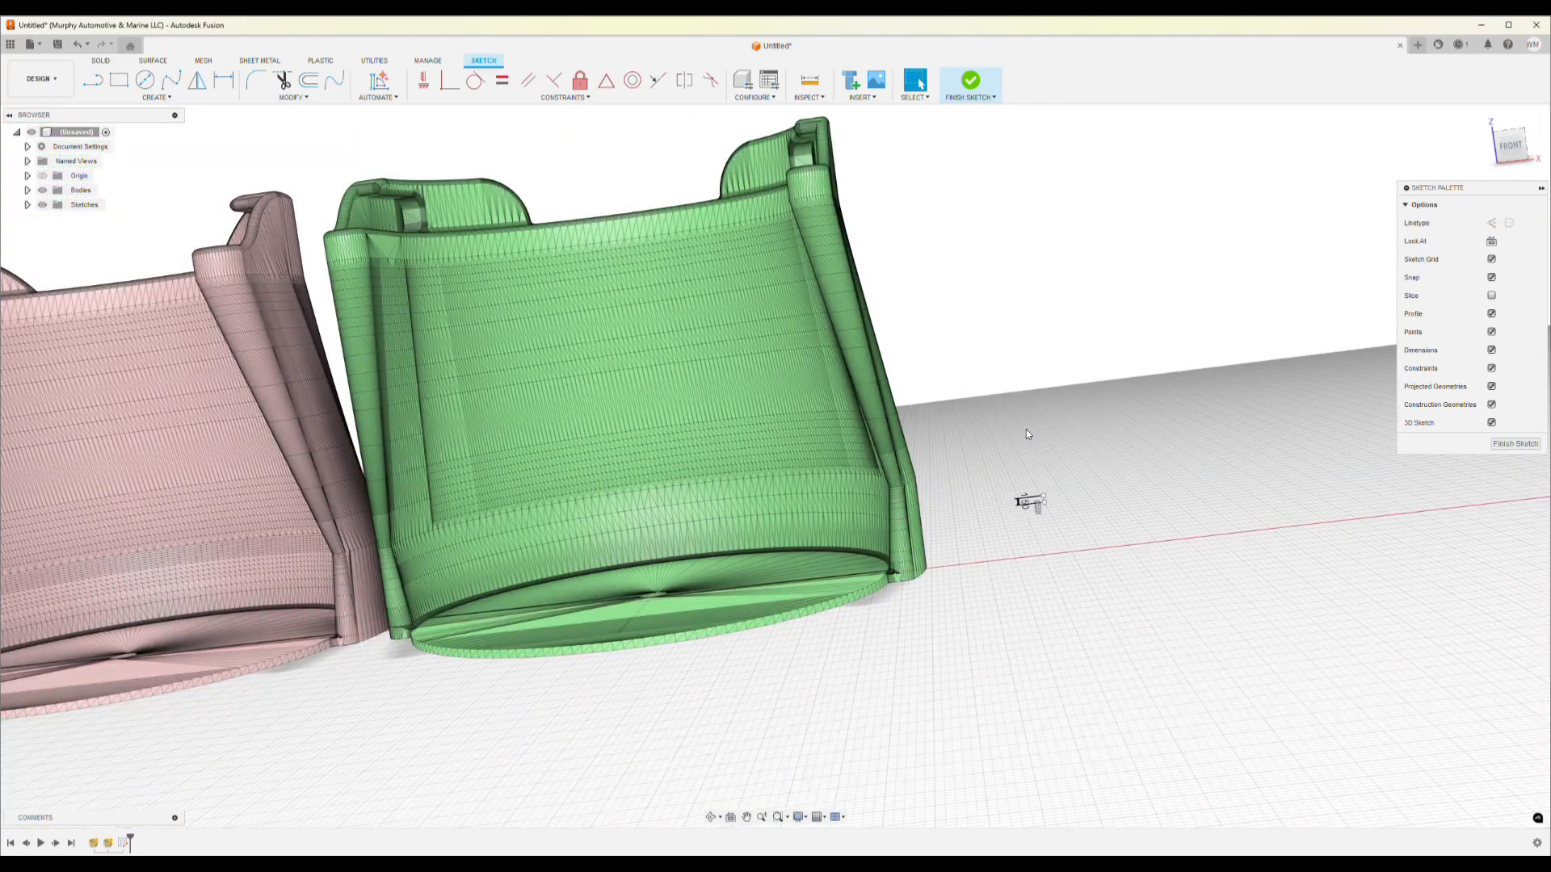
Draw a 2-point rectangle spanning beneath both holders and finish the sketch.
{"action": "left_click", "coordinate": [116, 80]}
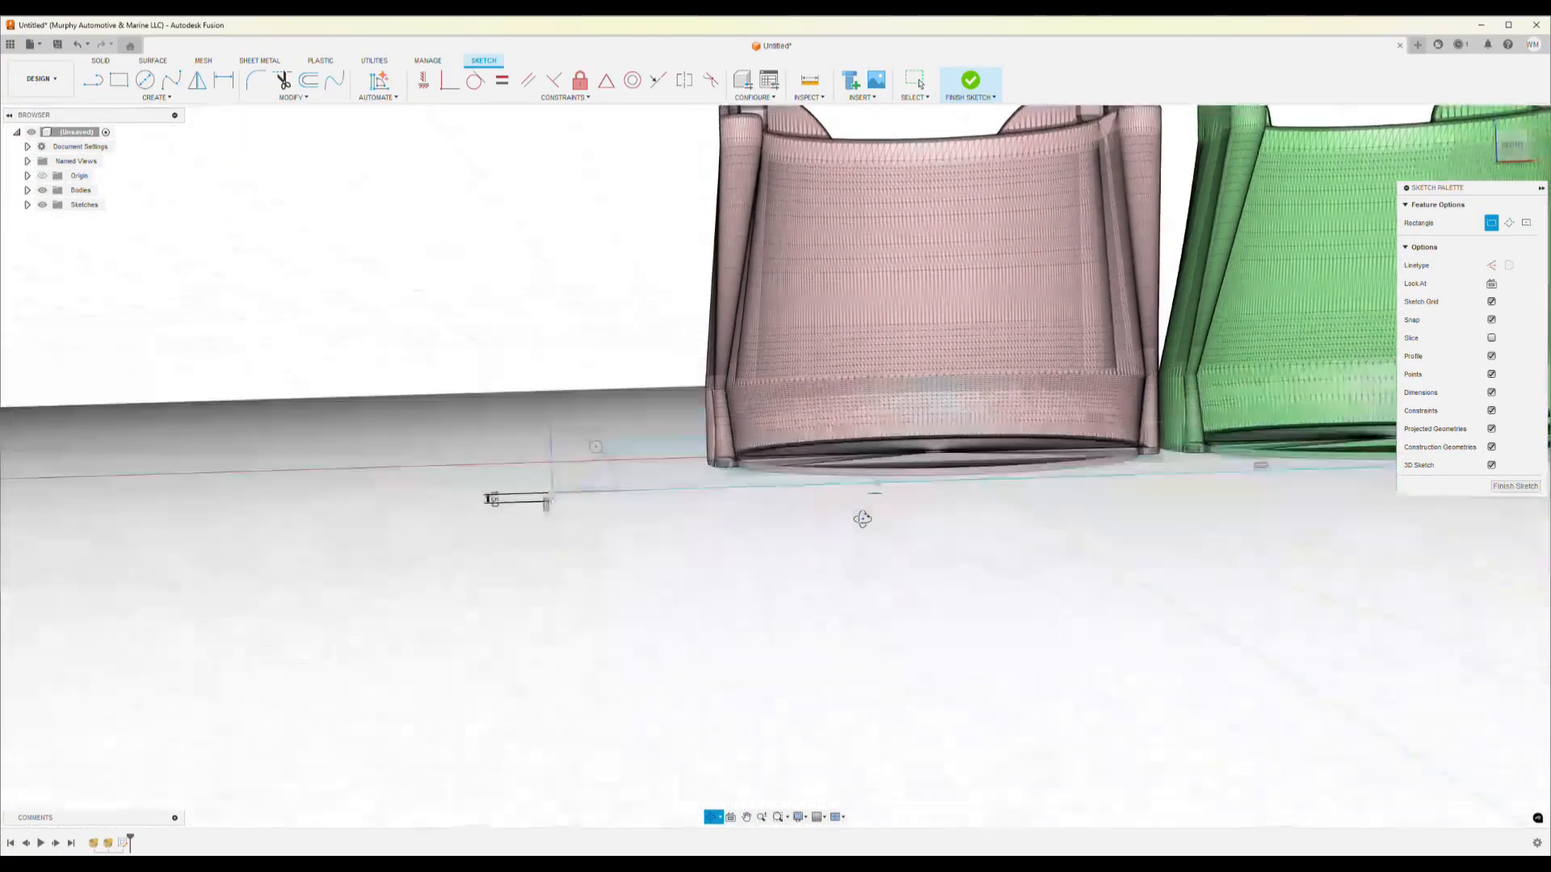
{"action": "left_click_drag", "start_coordinate": [860, 519], "coordinate": [897, 682]}
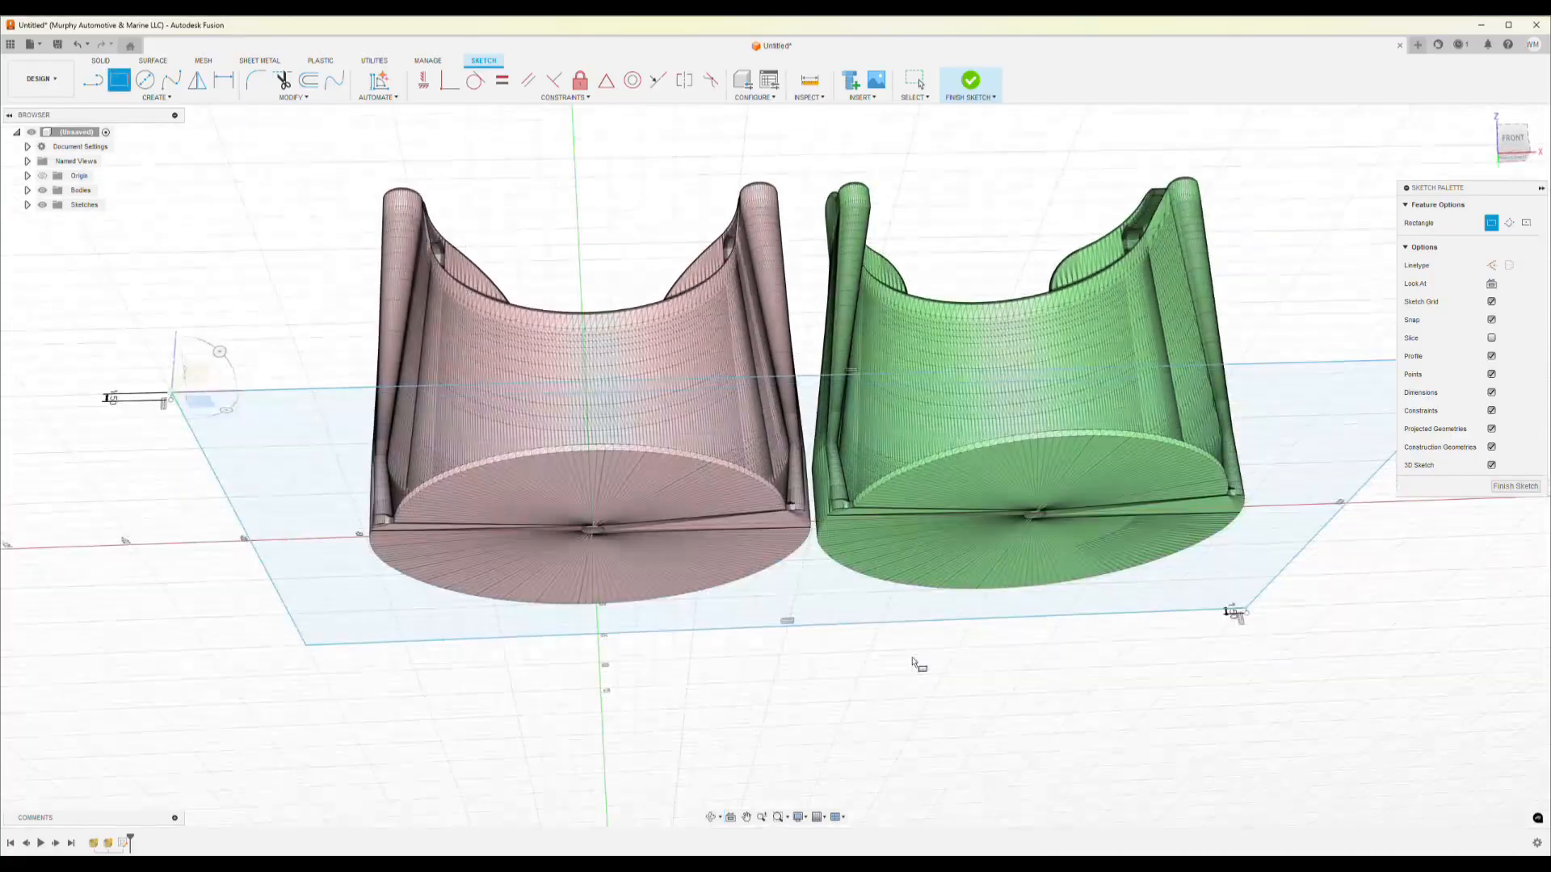
{"action": "left_click", "coordinate": [969, 80]}
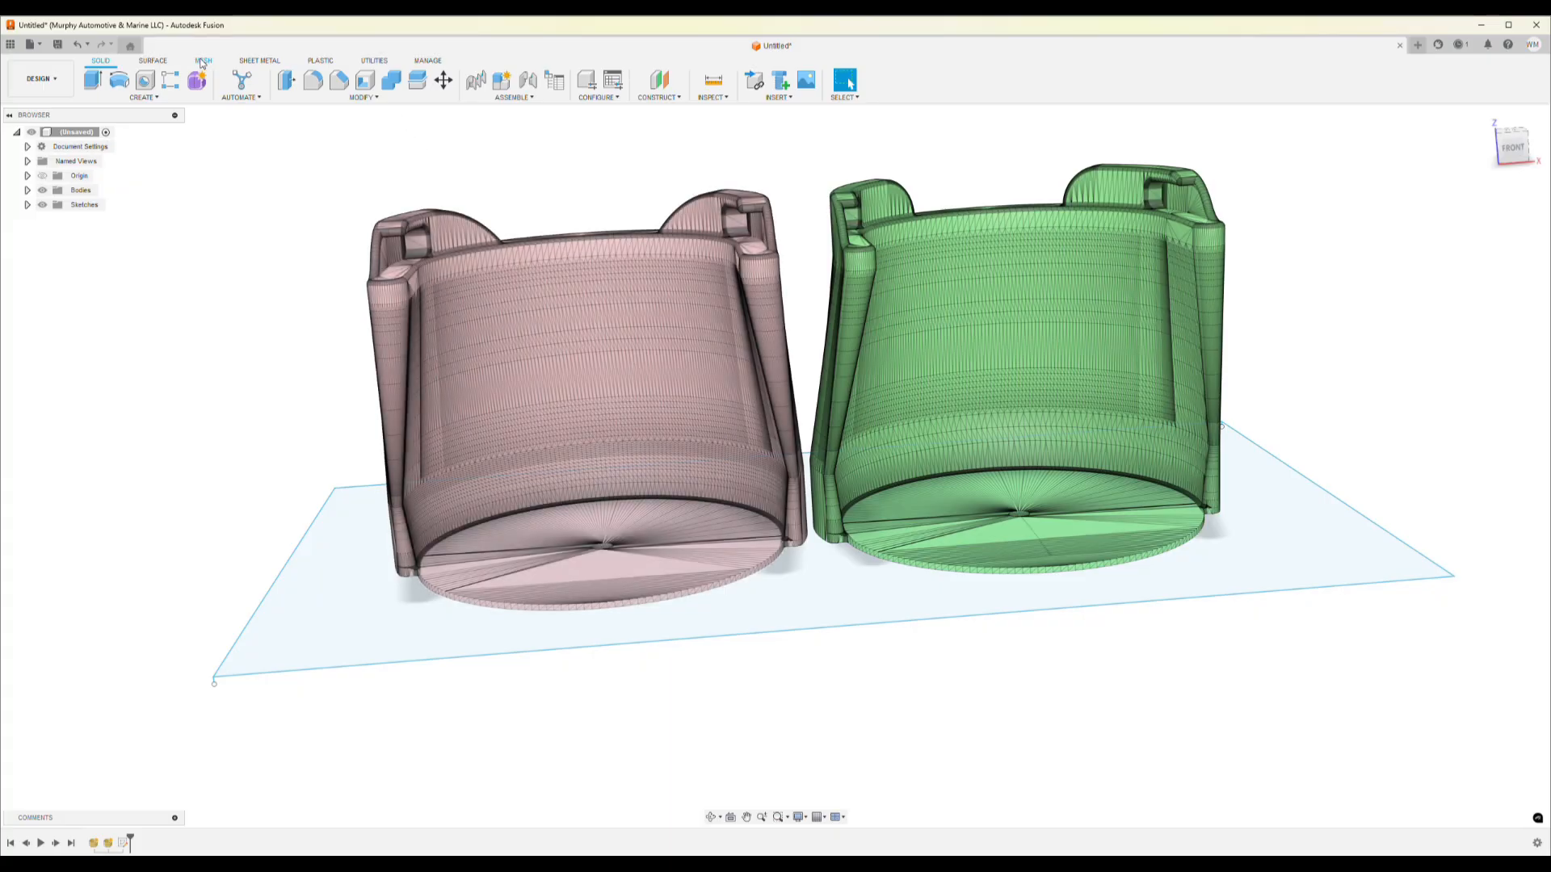
Convert the pink and green holder meshes into parametric solid bodies with Convert Mesh.
{"action": "left_click", "coordinate": [203, 61]}
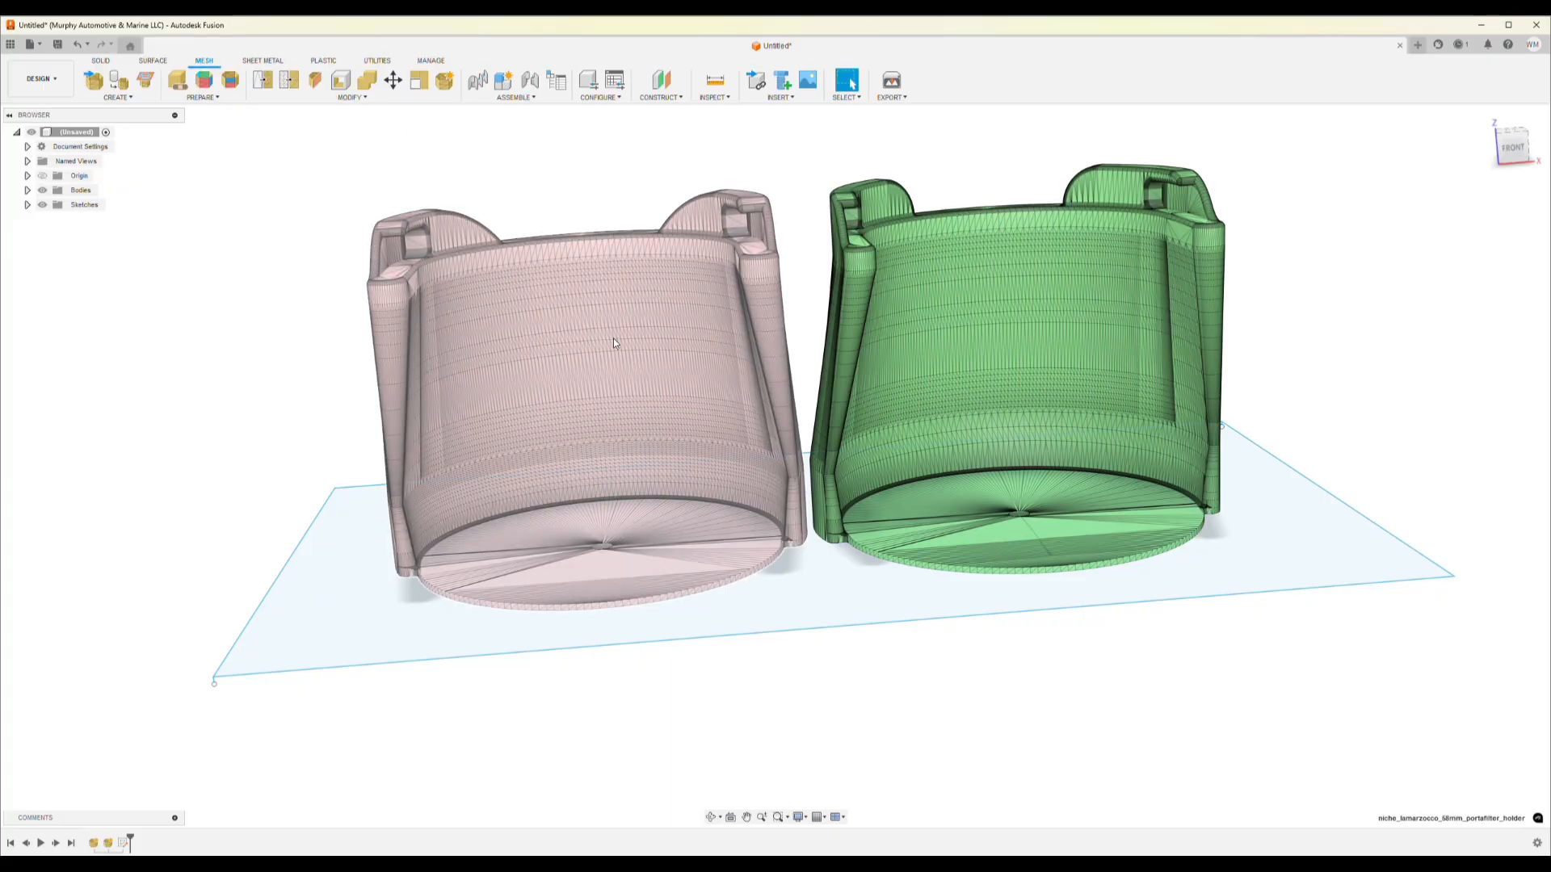
{"action": "left_click", "coordinate": [352, 96]}
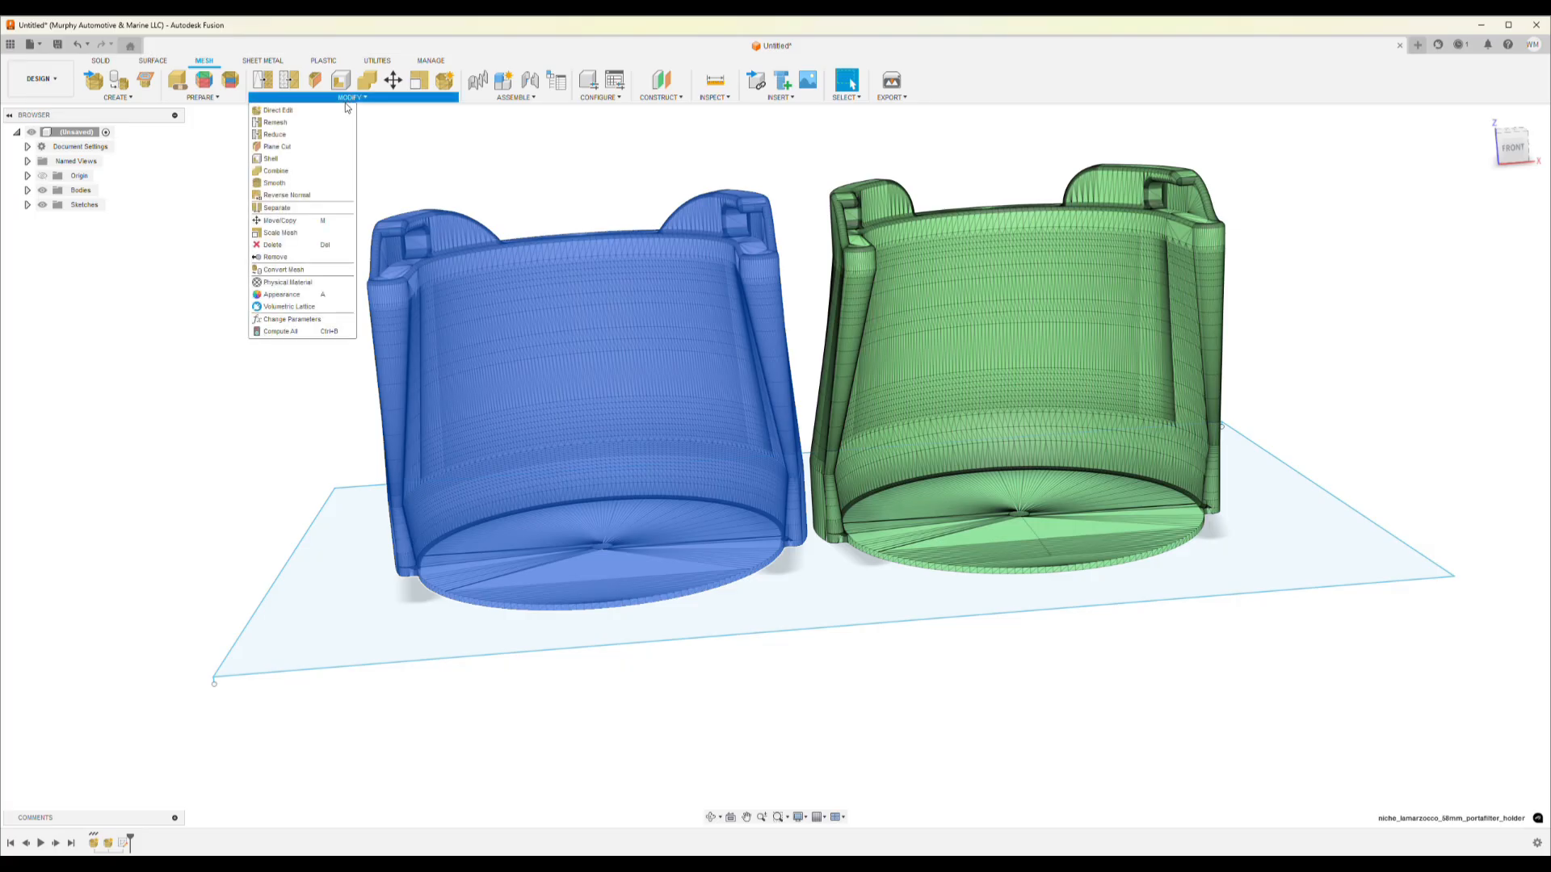
{"action": "left_click", "coordinate": [283, 269]}
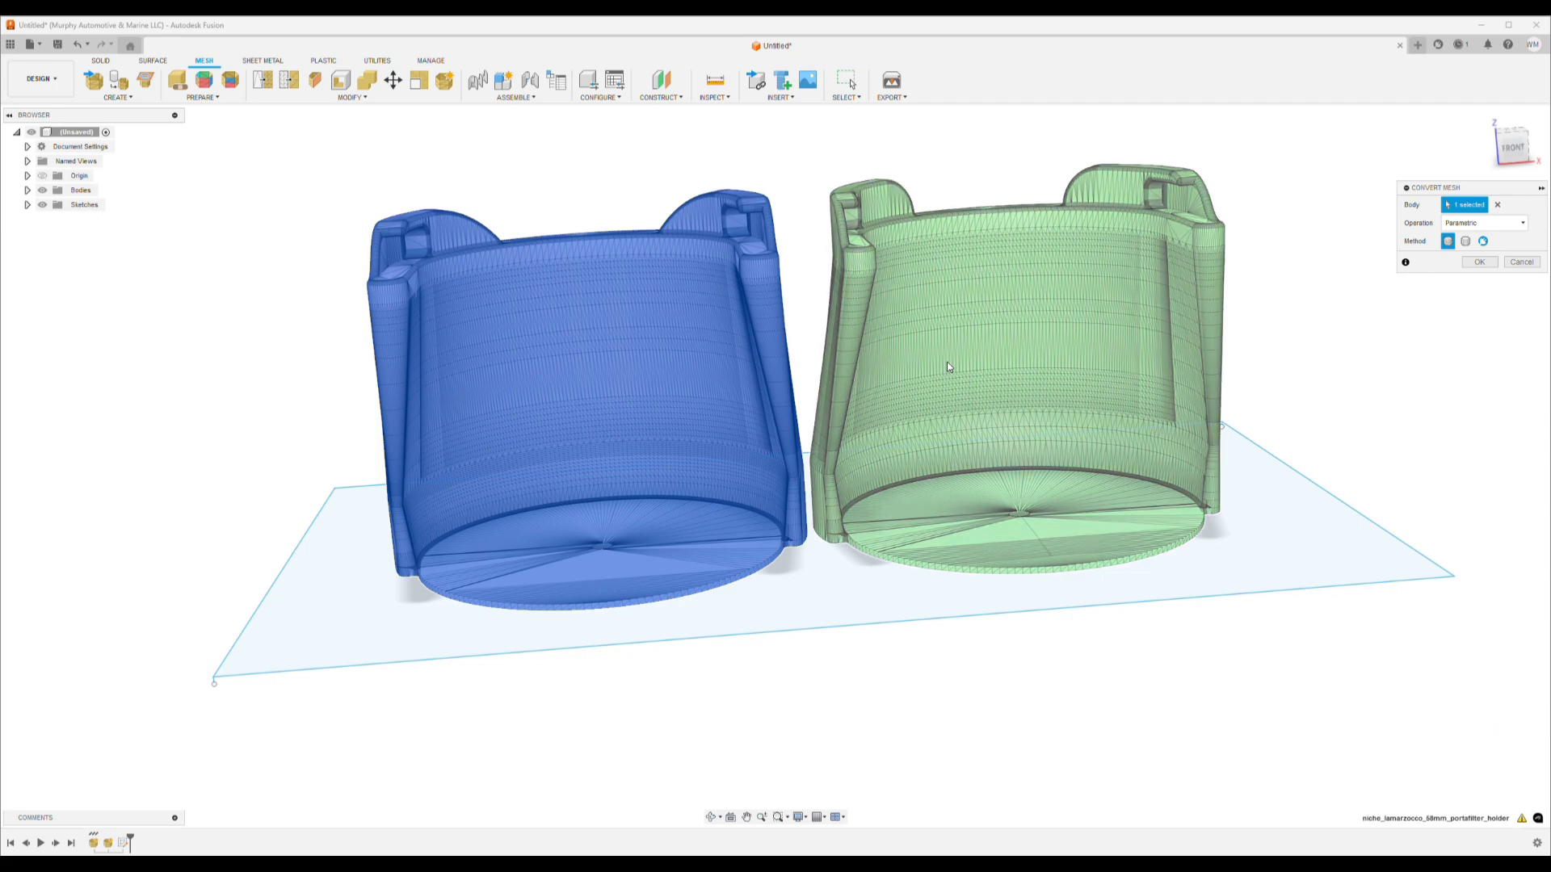
{"action": "left_click", "coordinate": [1009, 307]}
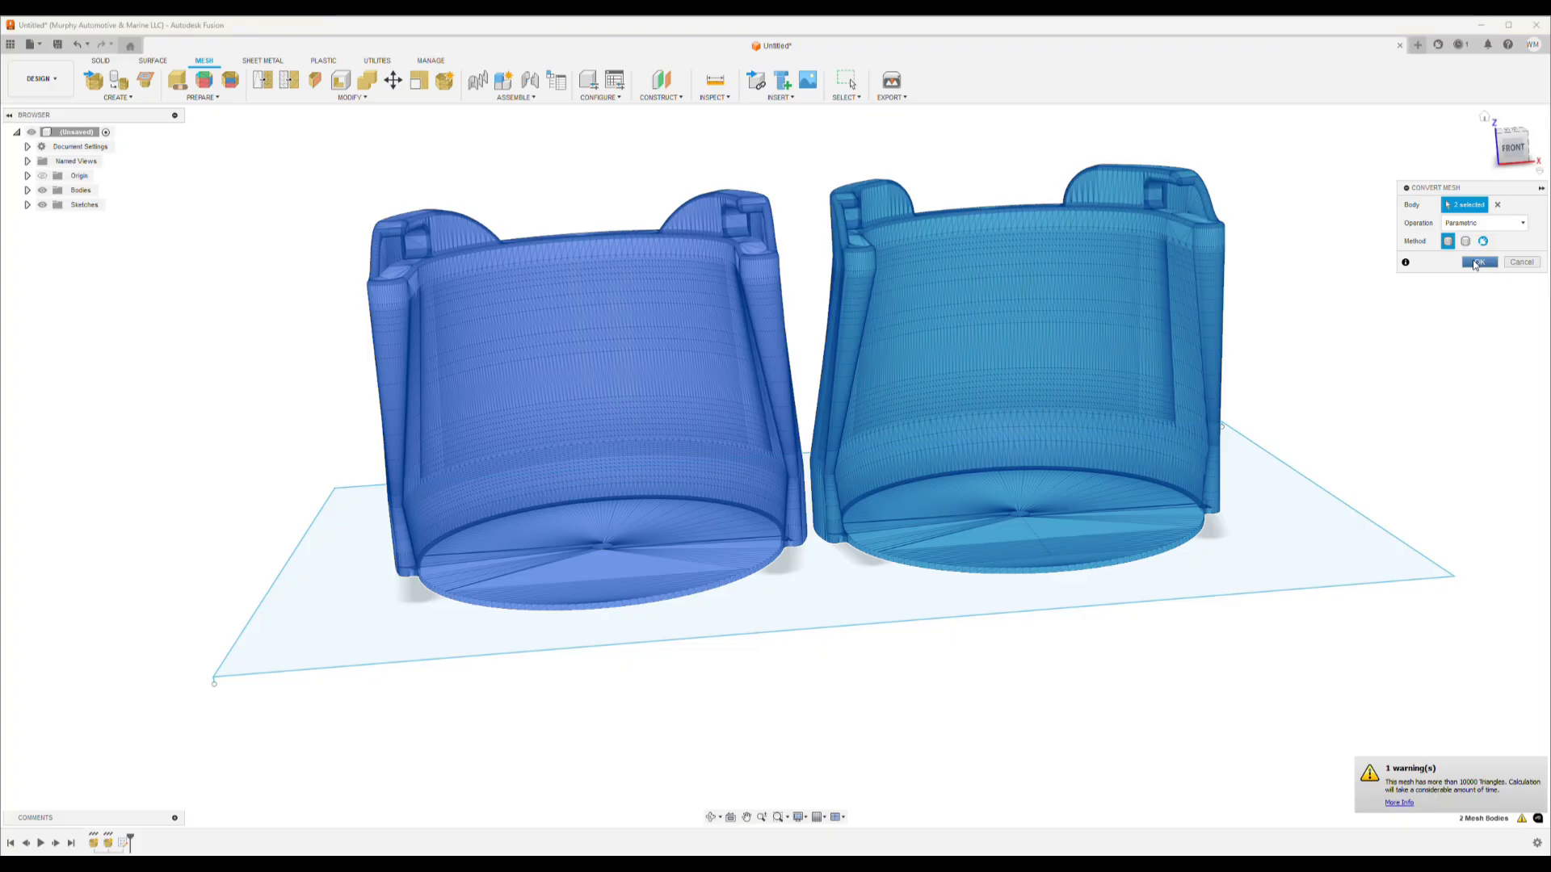
{"action": "left_click", "coordinate": [1479, 261]}
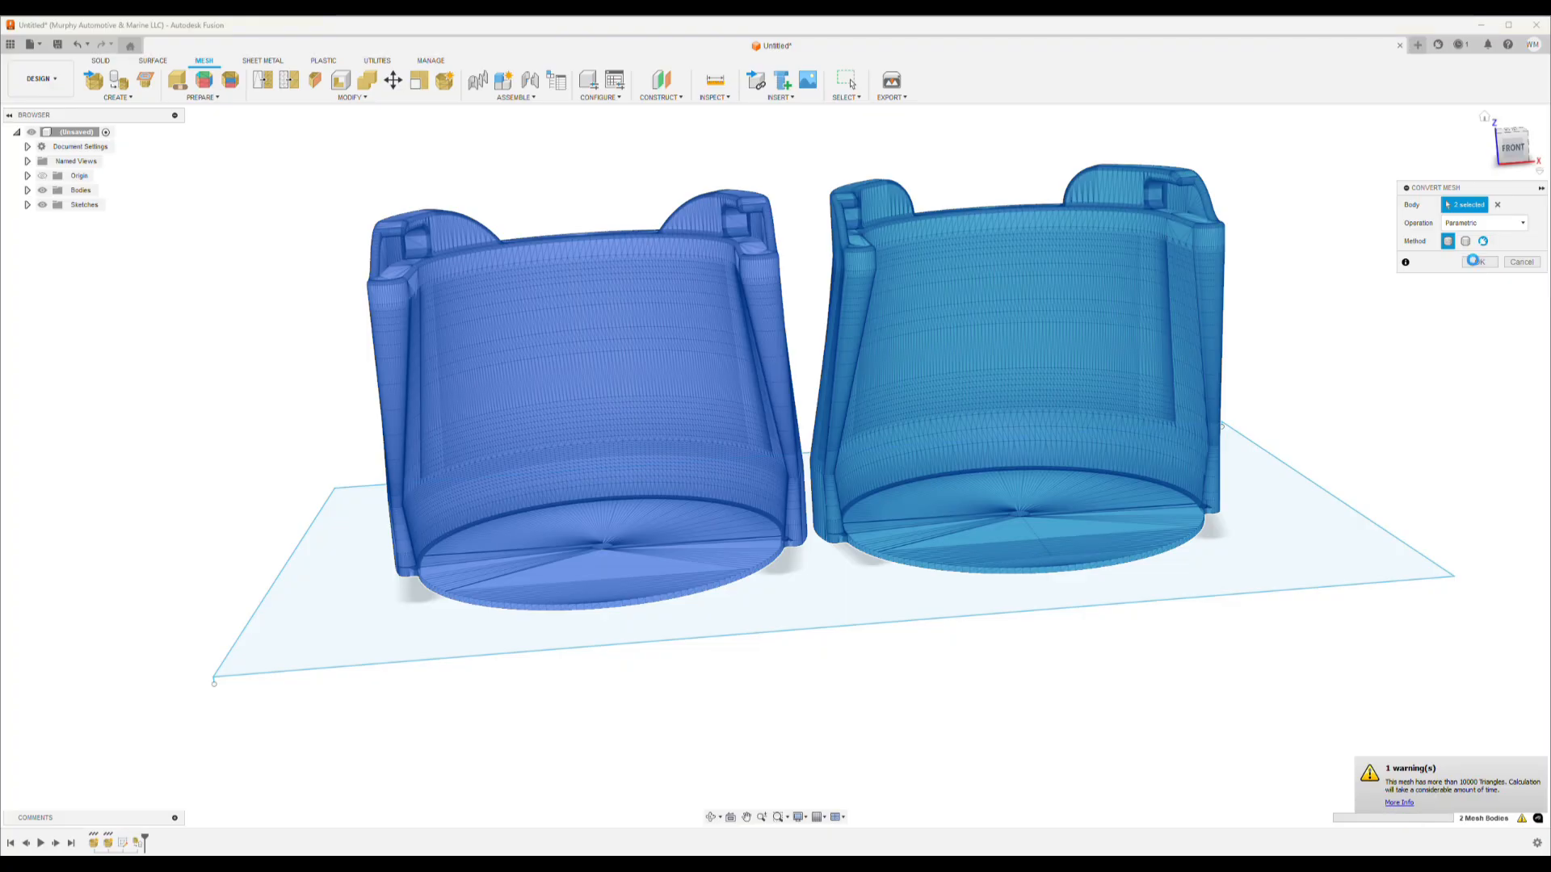
{"action": "left_click", "coordinate": [1477, 260]}
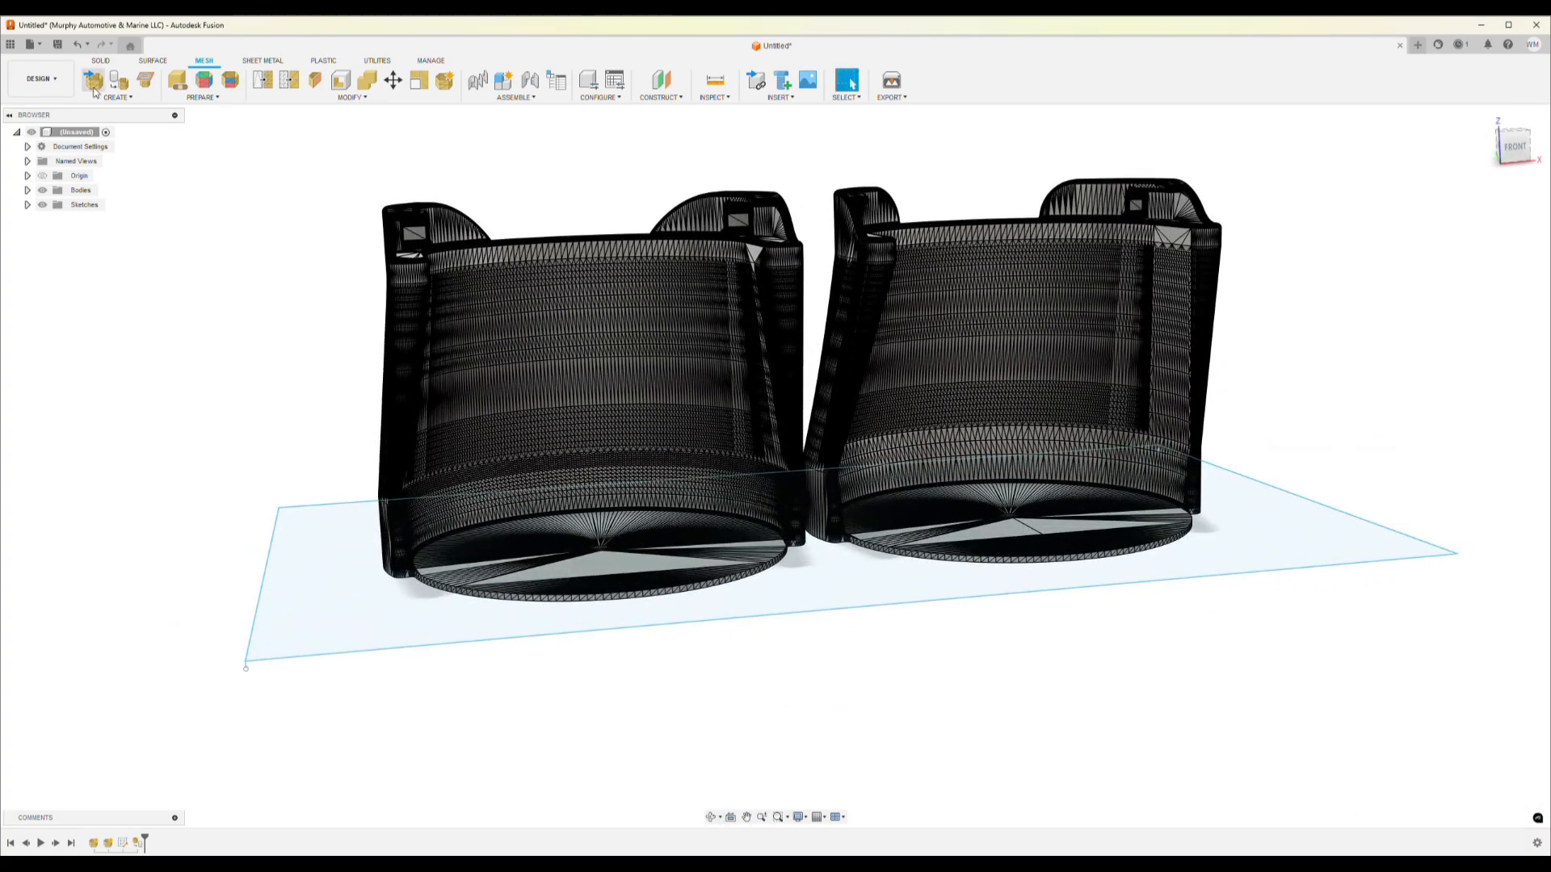
Extrude the ground rectangle 15 mm as a Cut through both holders.
{"action": "left_click", "coordinate": [98, 60]}
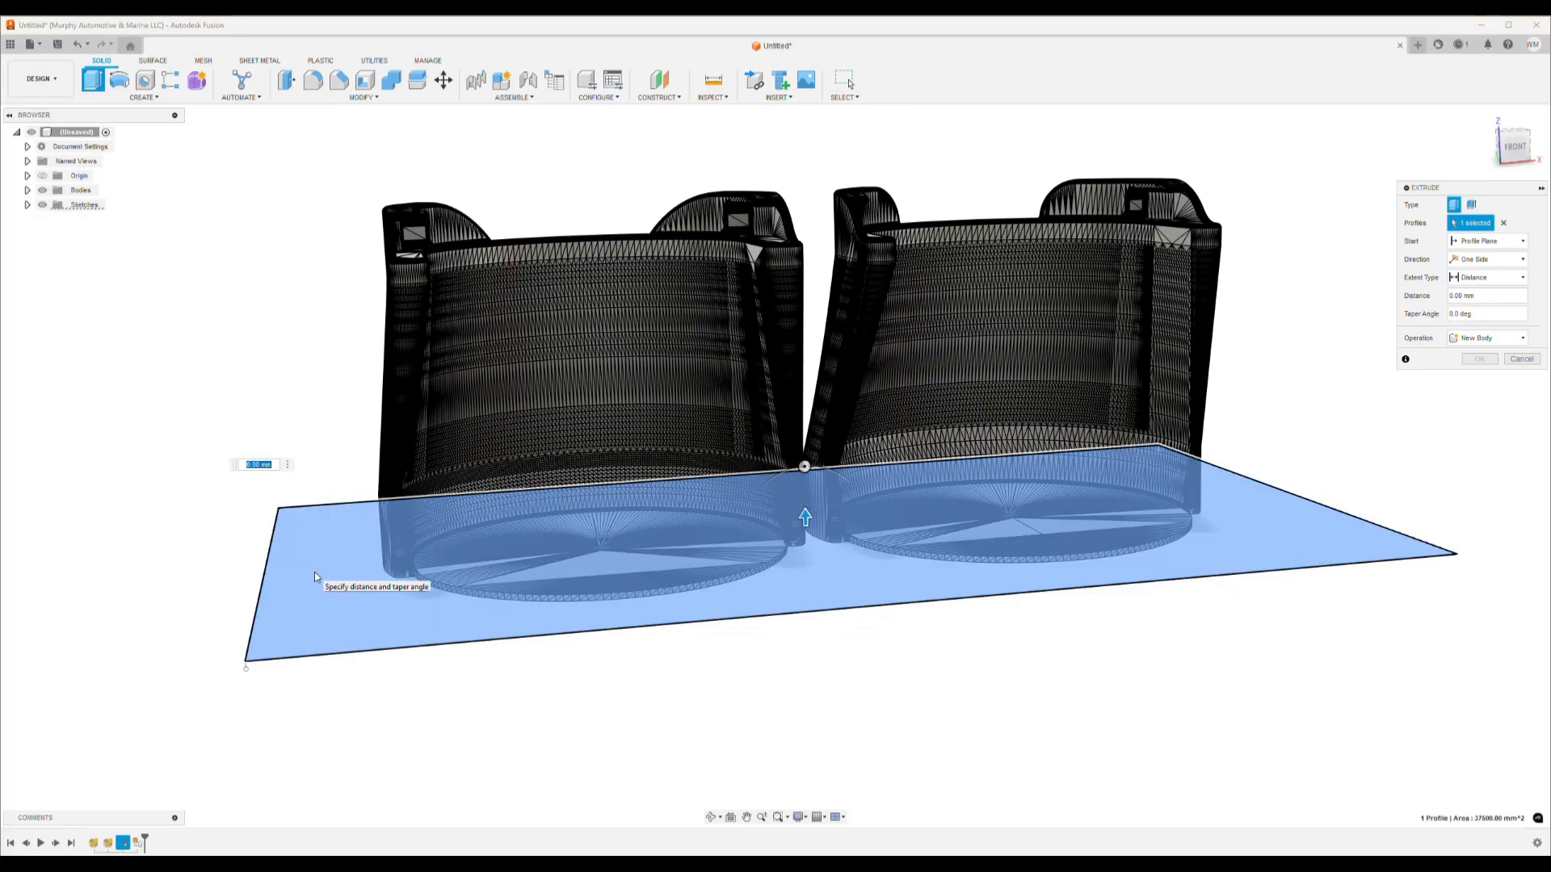
{"action": "type", "text": "15"}
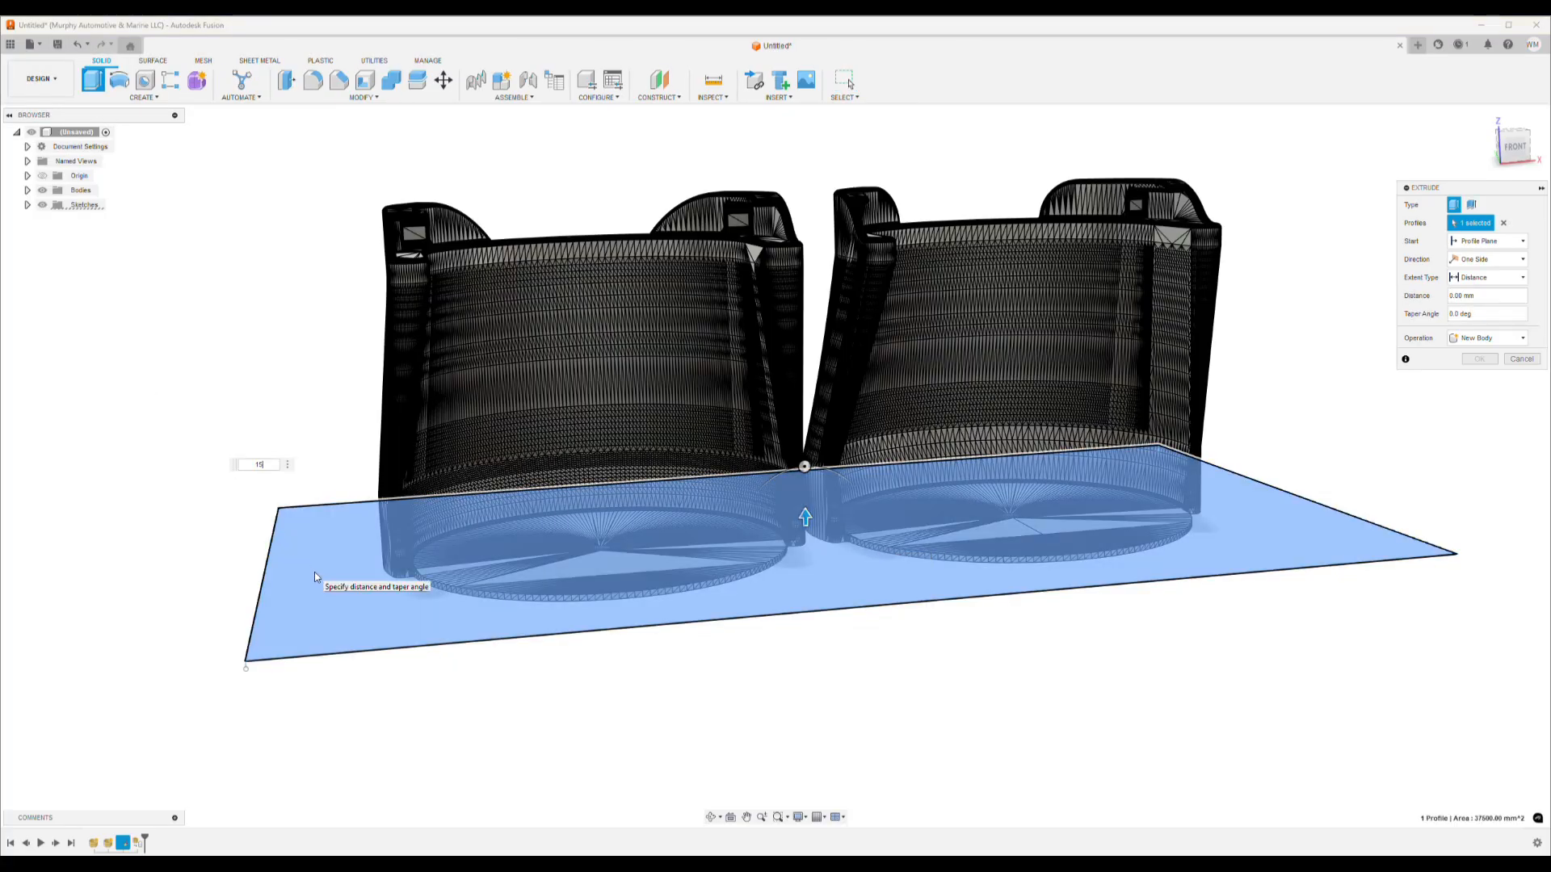
{"action": "mouse_move", "coordinate": [1236, 370]}
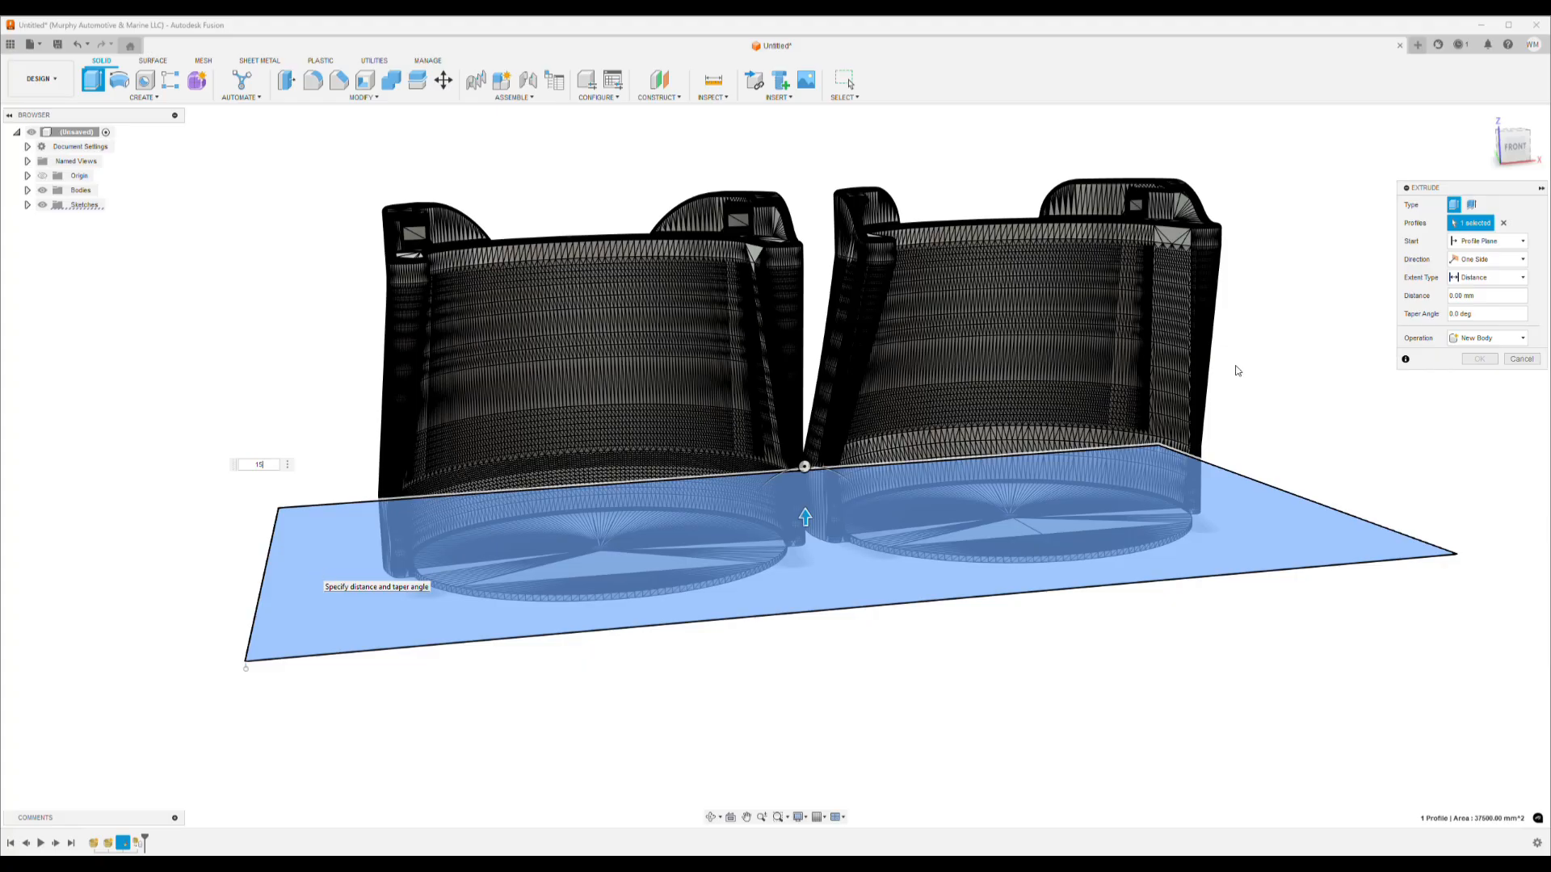
{"action": "type", "text": "15 mm"}
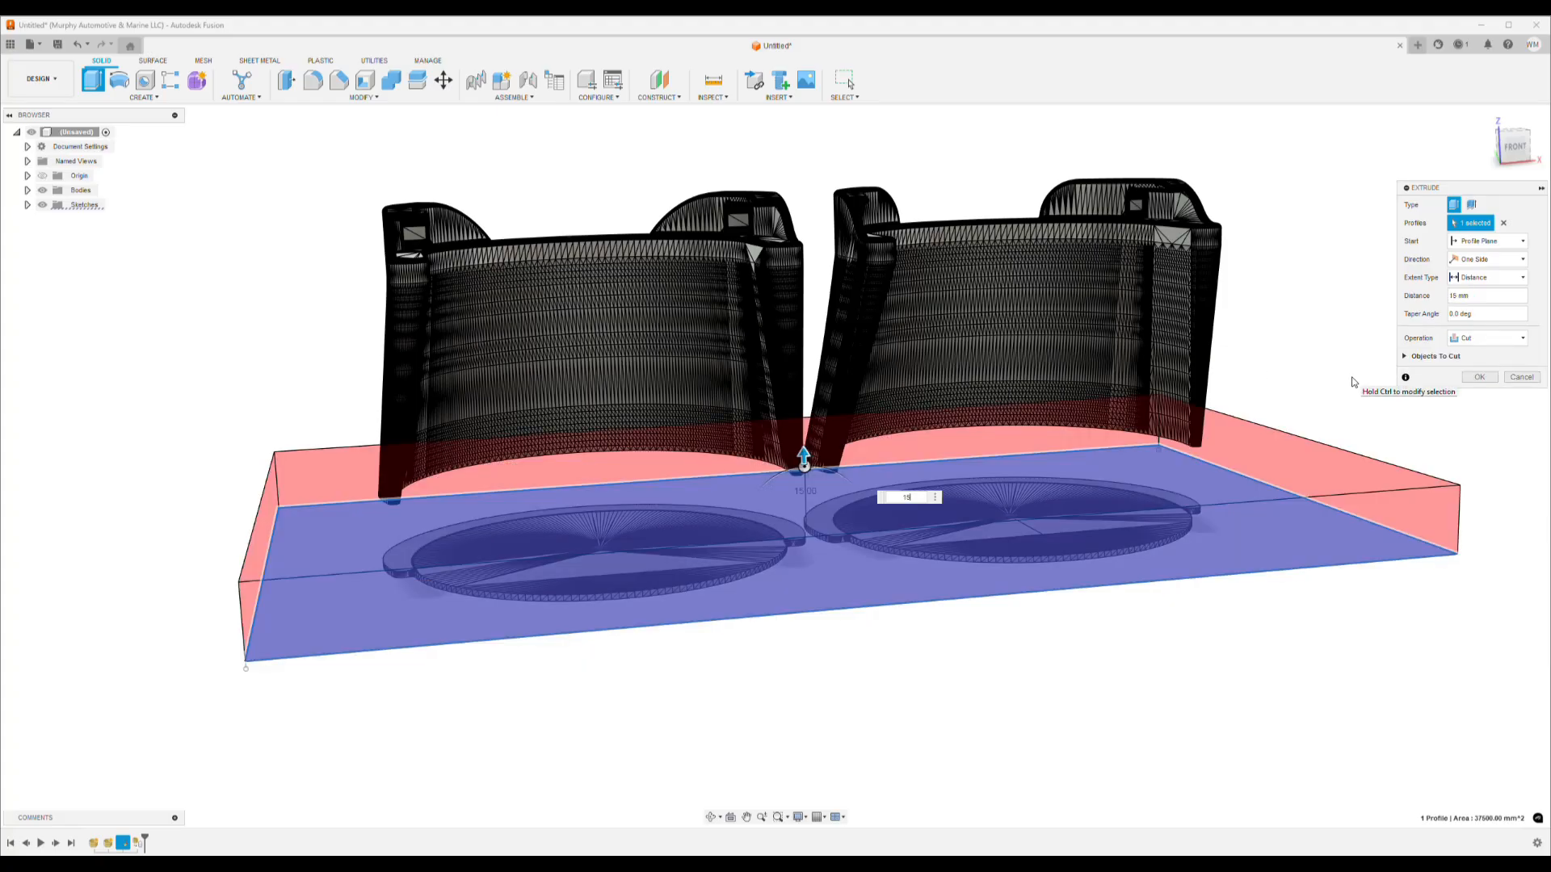
{"action": "left_click", "coordinate": [906, 497]}
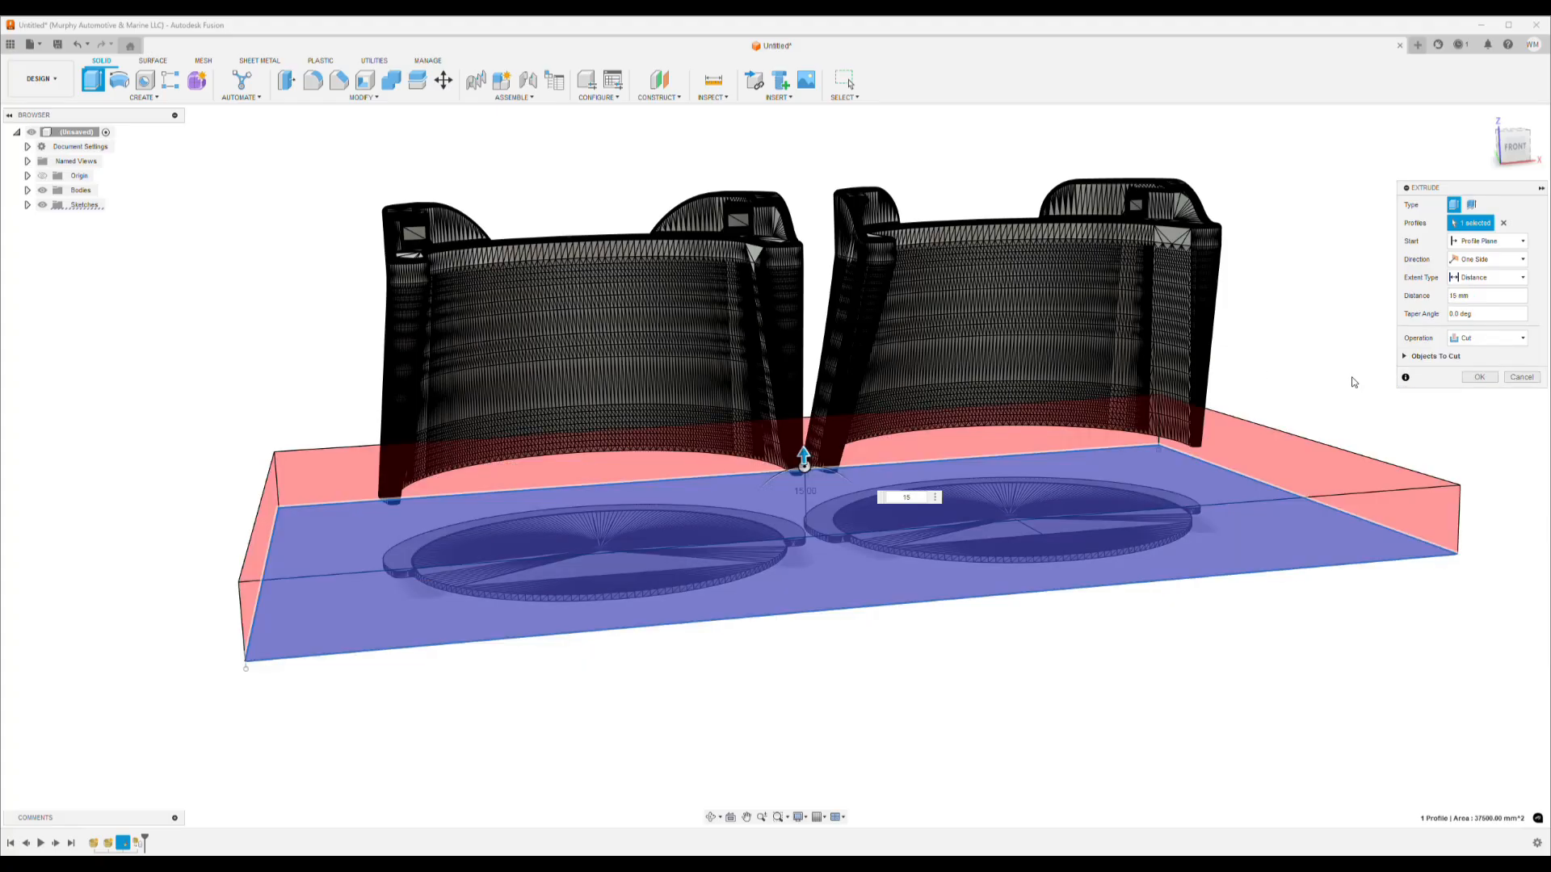
{"action": "mouse_move", "coordinate": [1284, 382]}
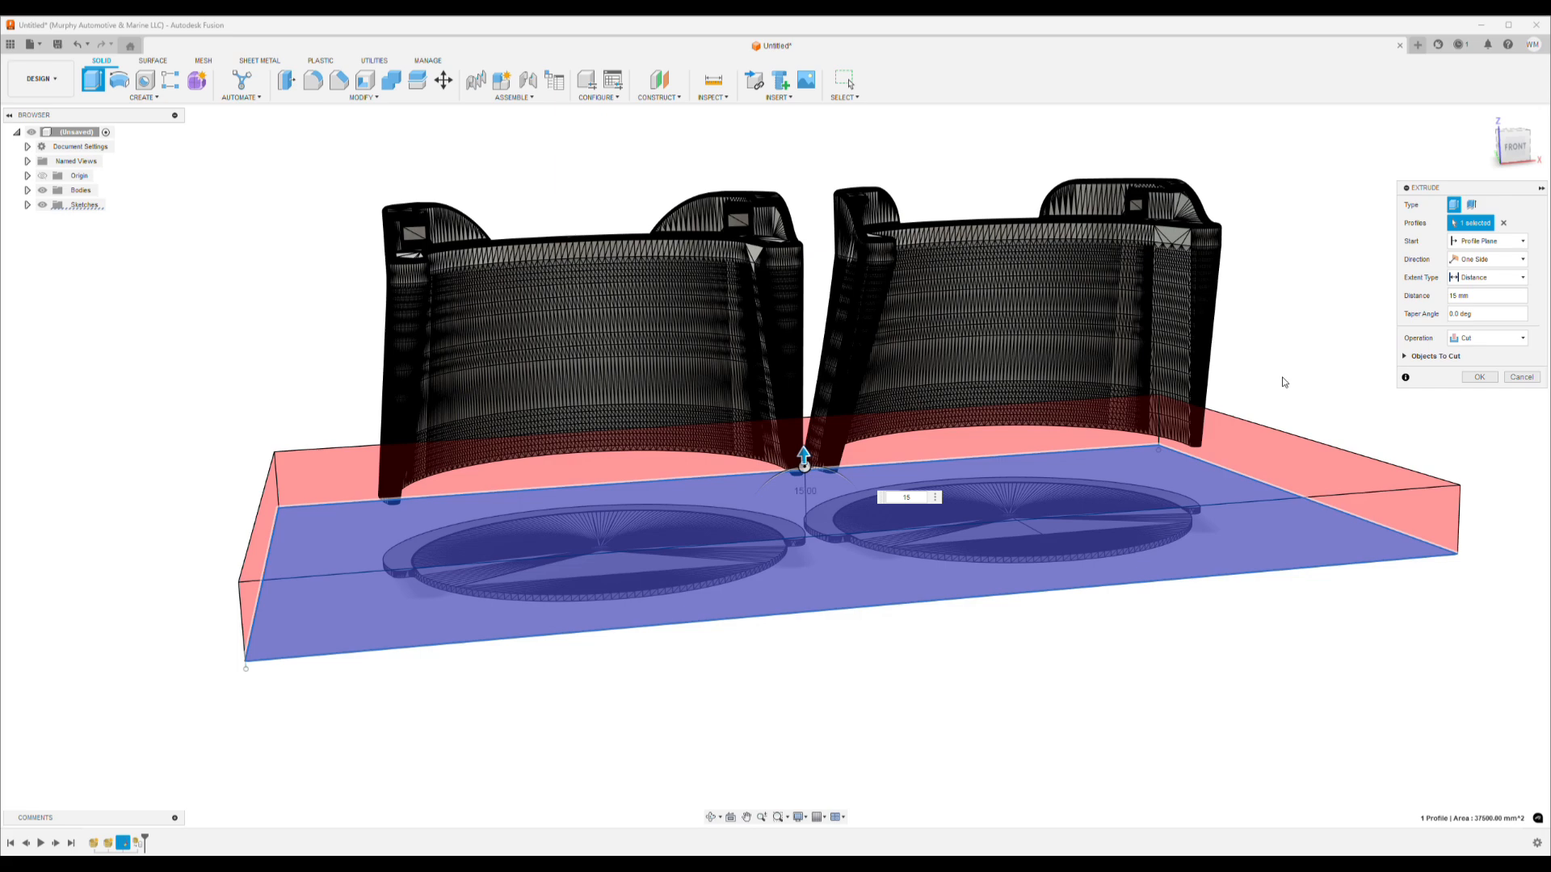
{"action": "left_click", "coordinate": [1479, 377]}
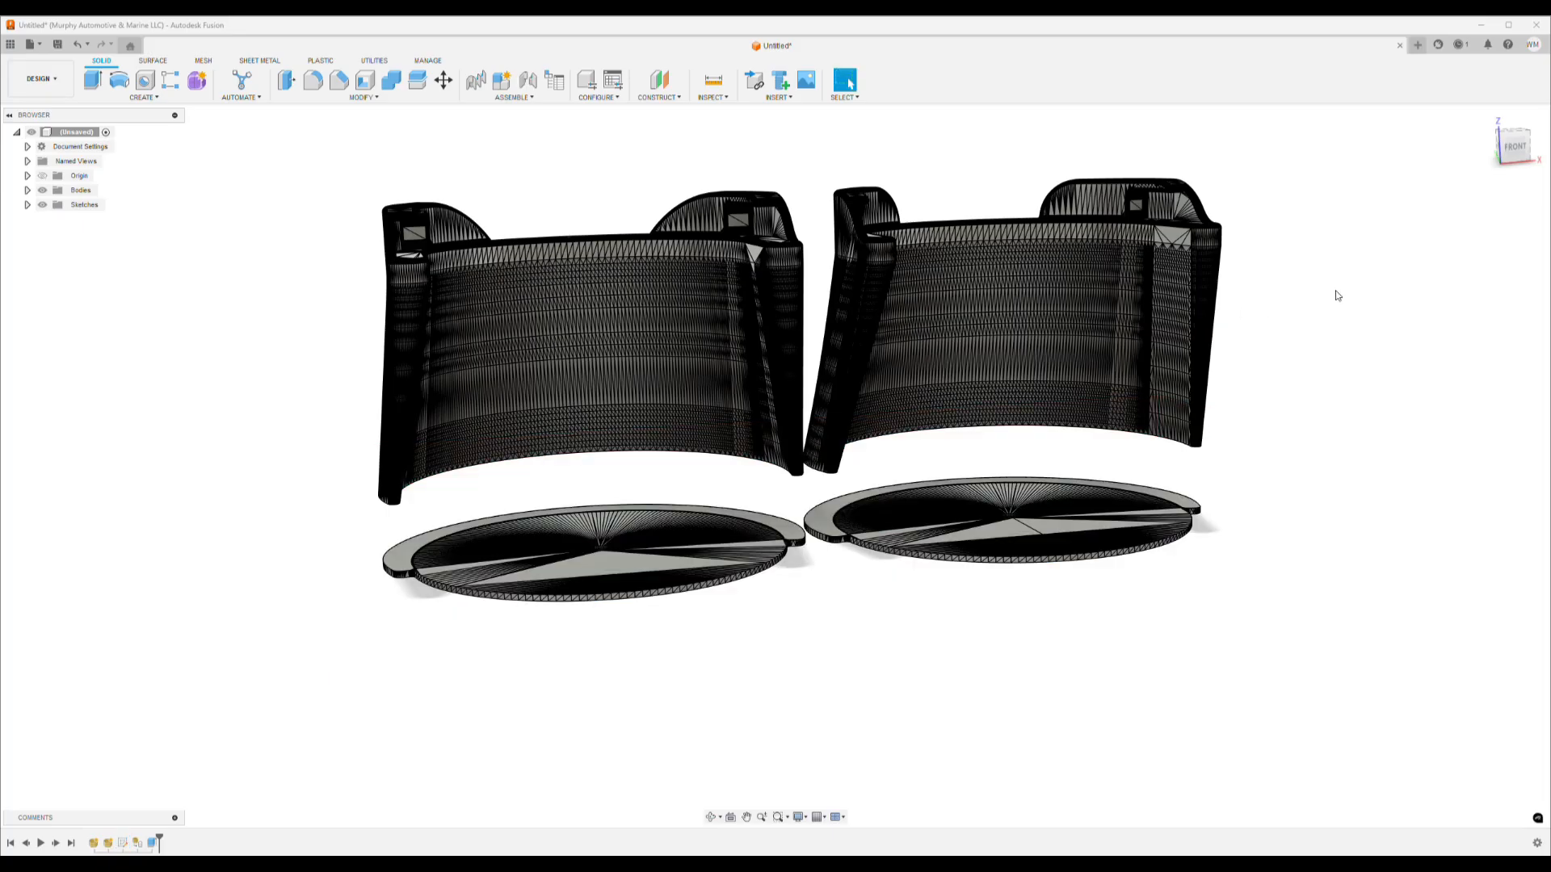
{"action": "mouse_move", "coordinate": [290, 318]}
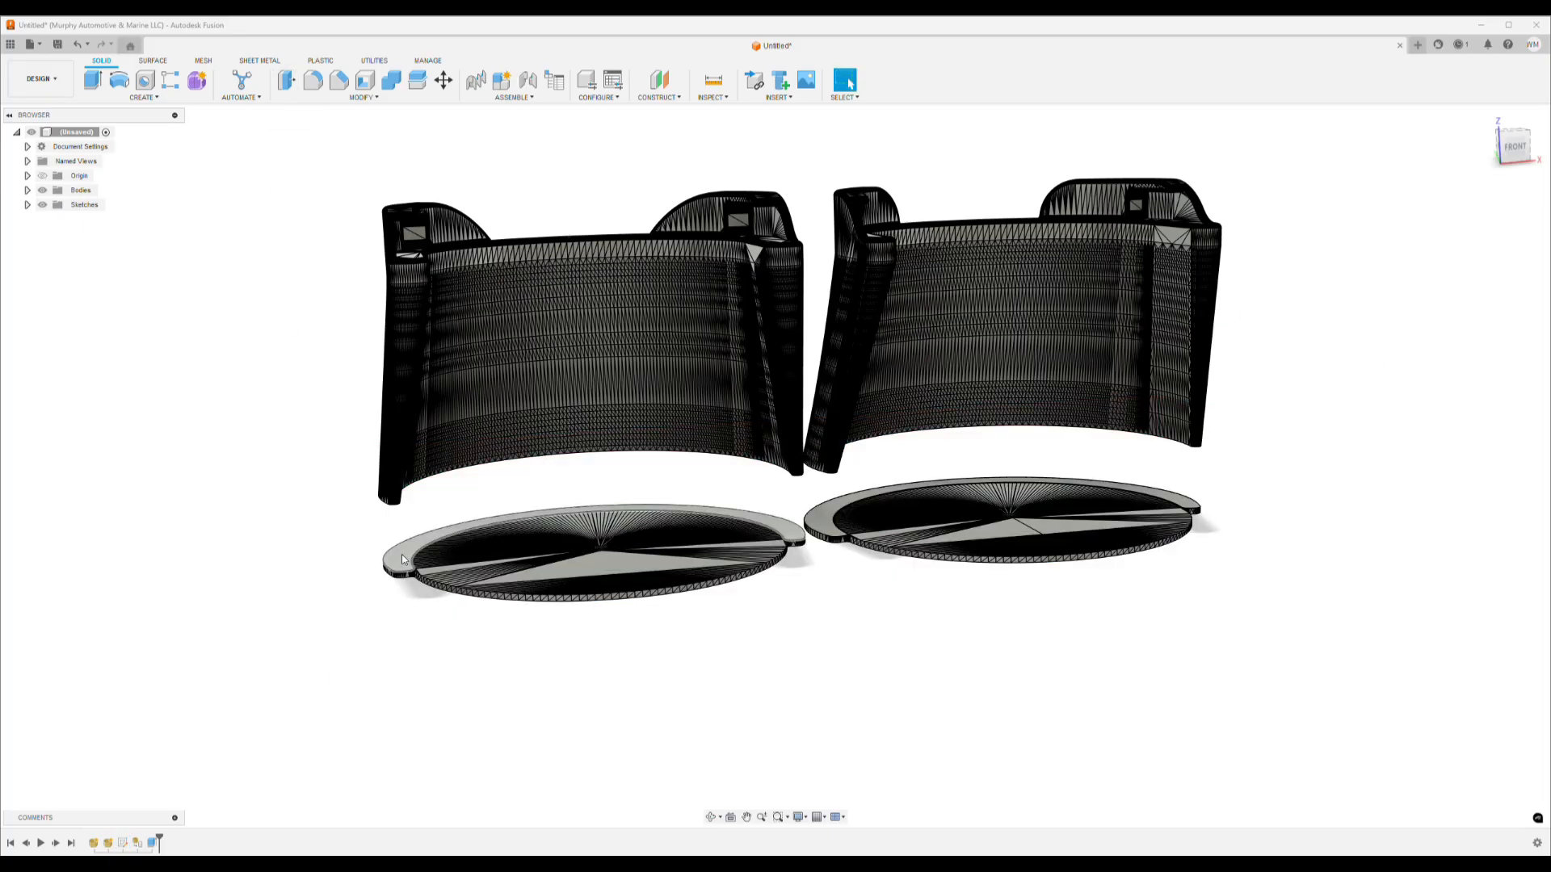
Move the left and right bases up 15 mm as bodies against their walls.
{"action": "right_click", "coordinate": [589, 549]}
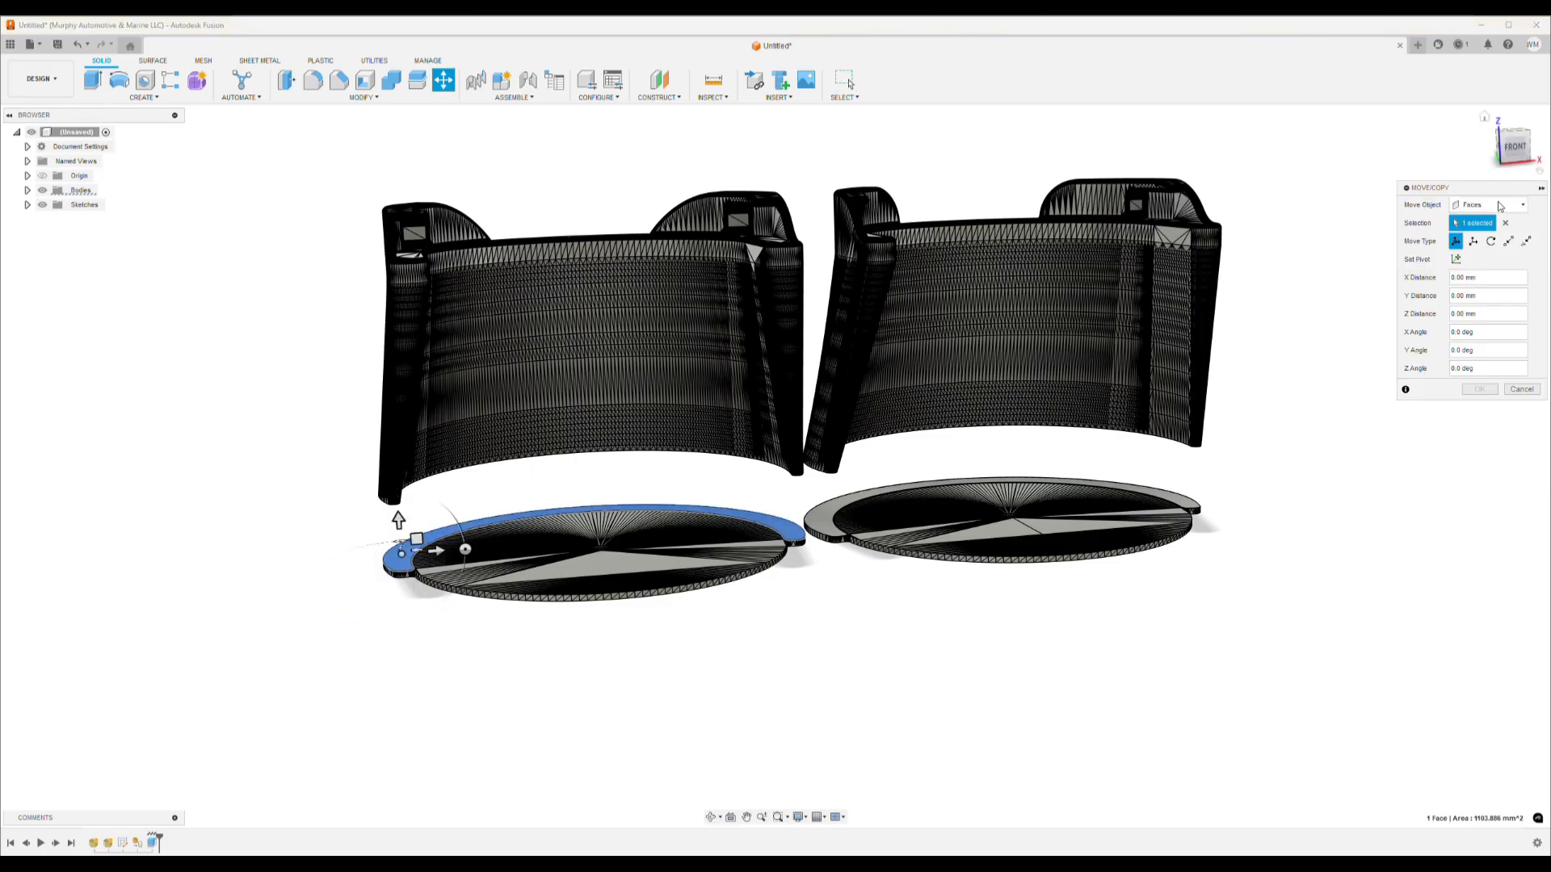
{"action": "left_click", "coordinate": [1489, 204]}
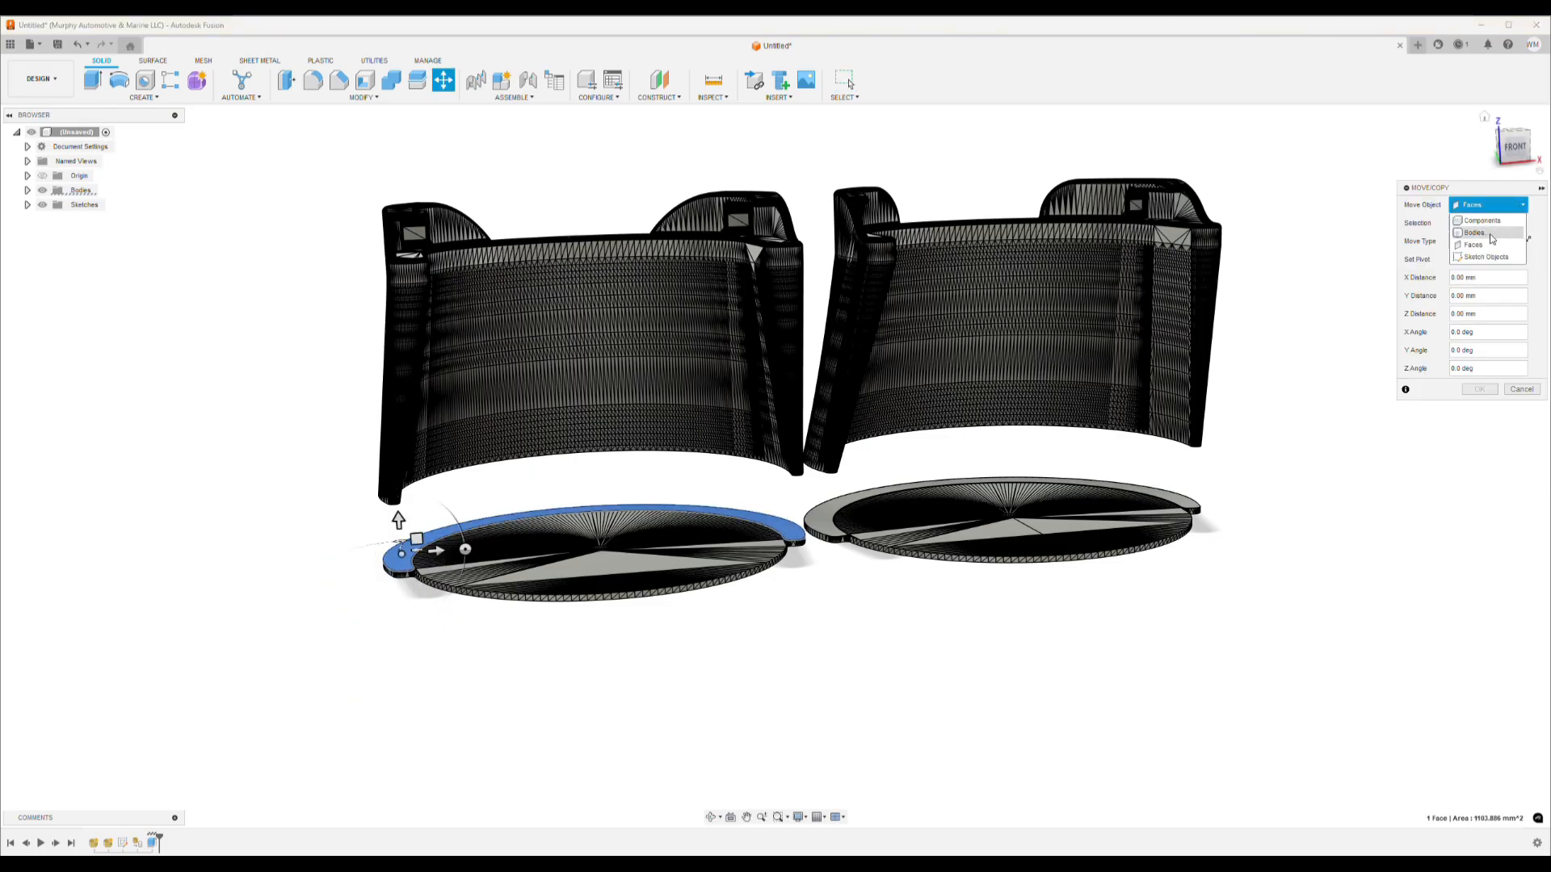
{"action": "left_click", "coordinate": [1472, 232]}
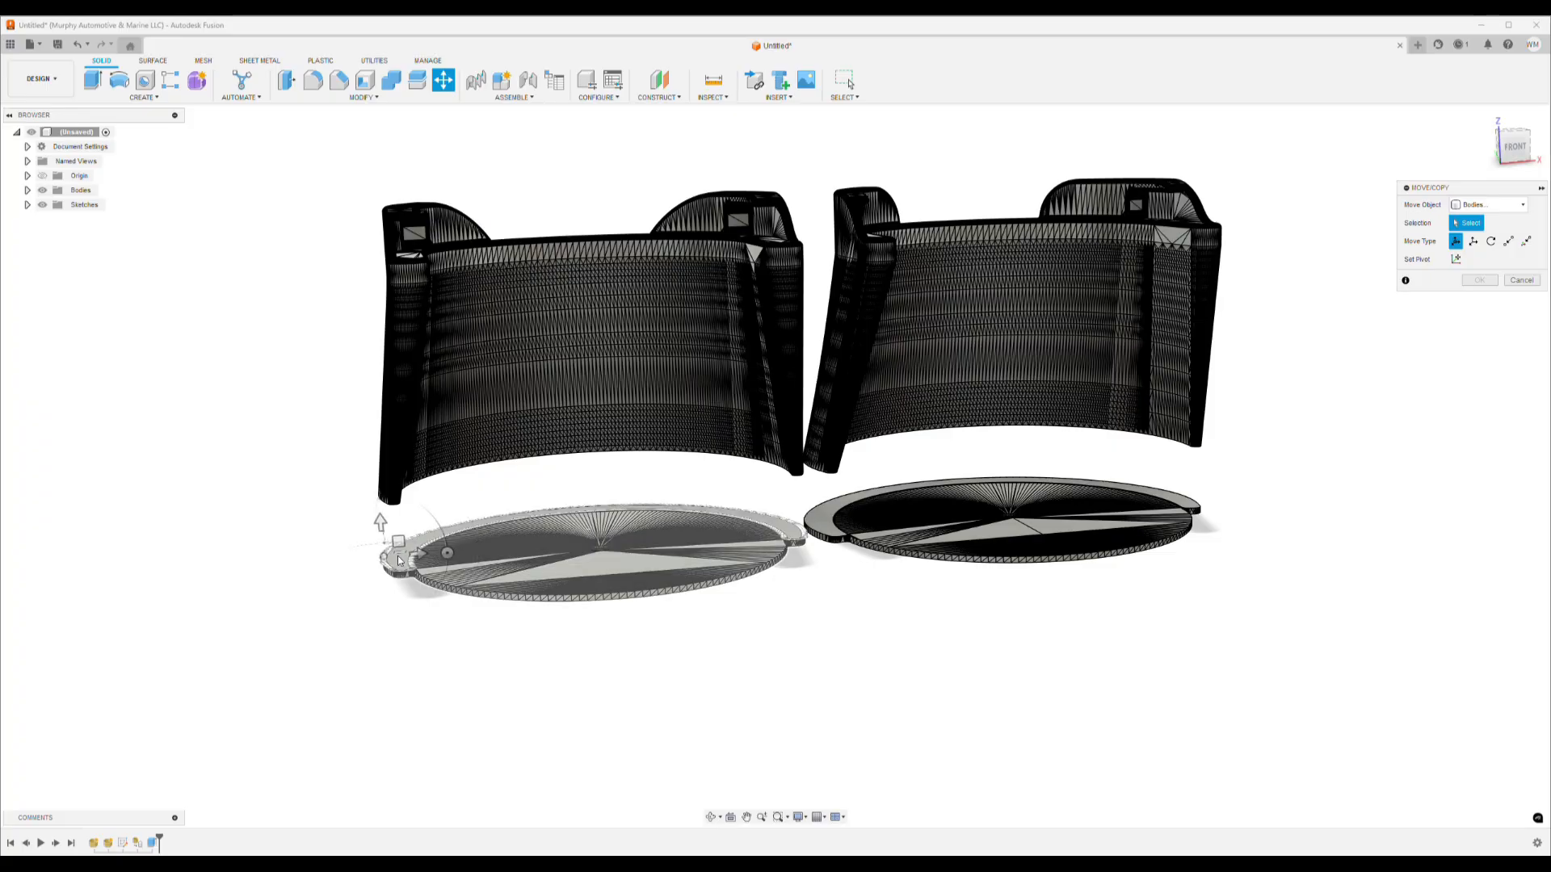
{"action": "left_click", "coordinate": [589, 550]}
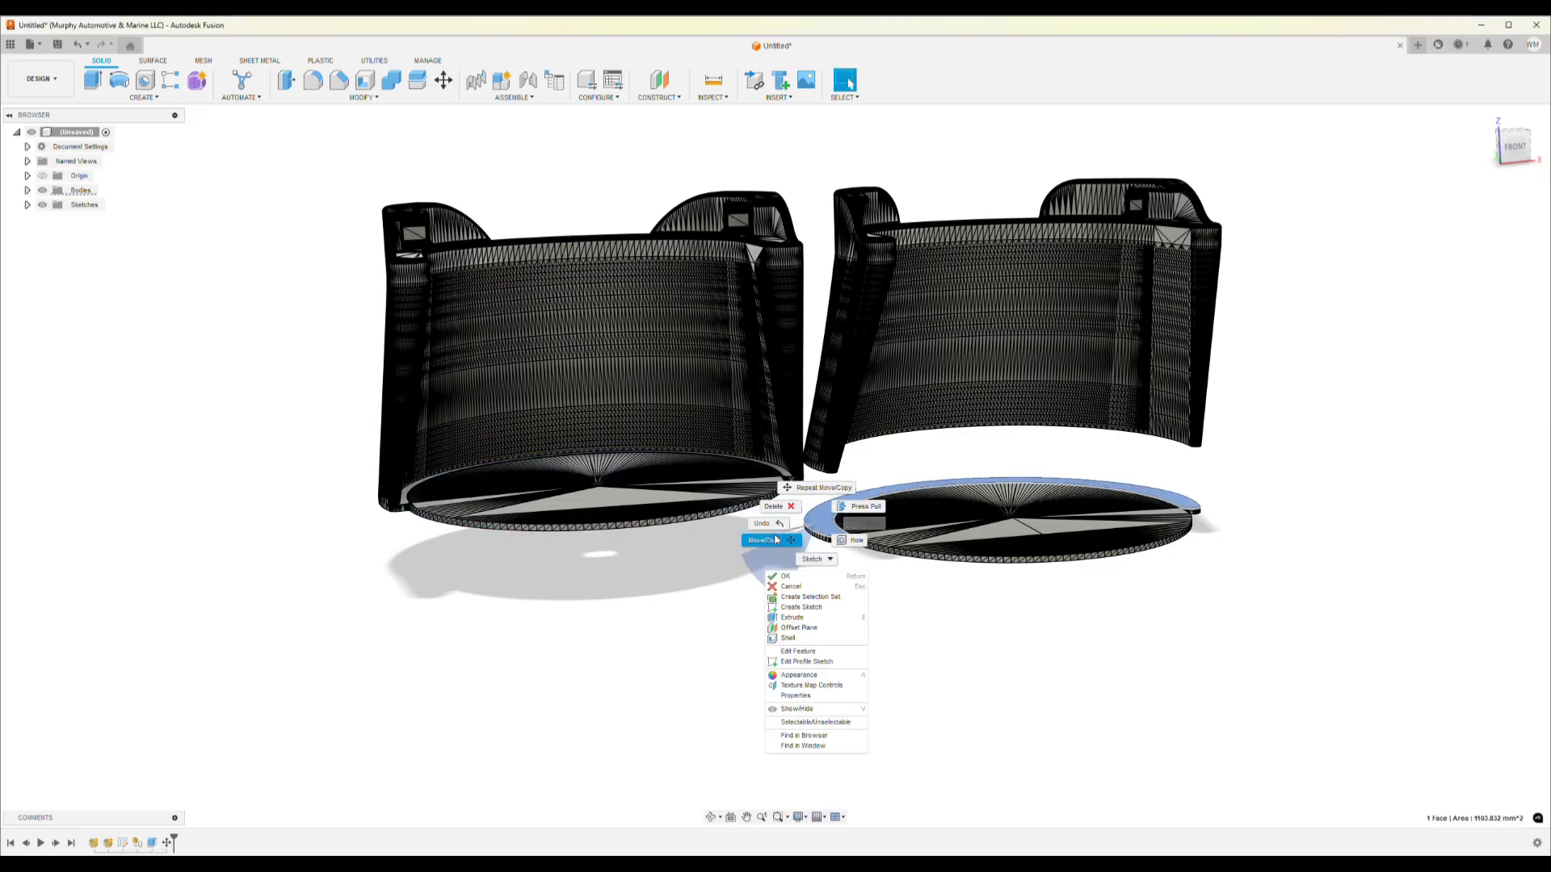
{"action": "left_click", "coordinate": [762, 540]}
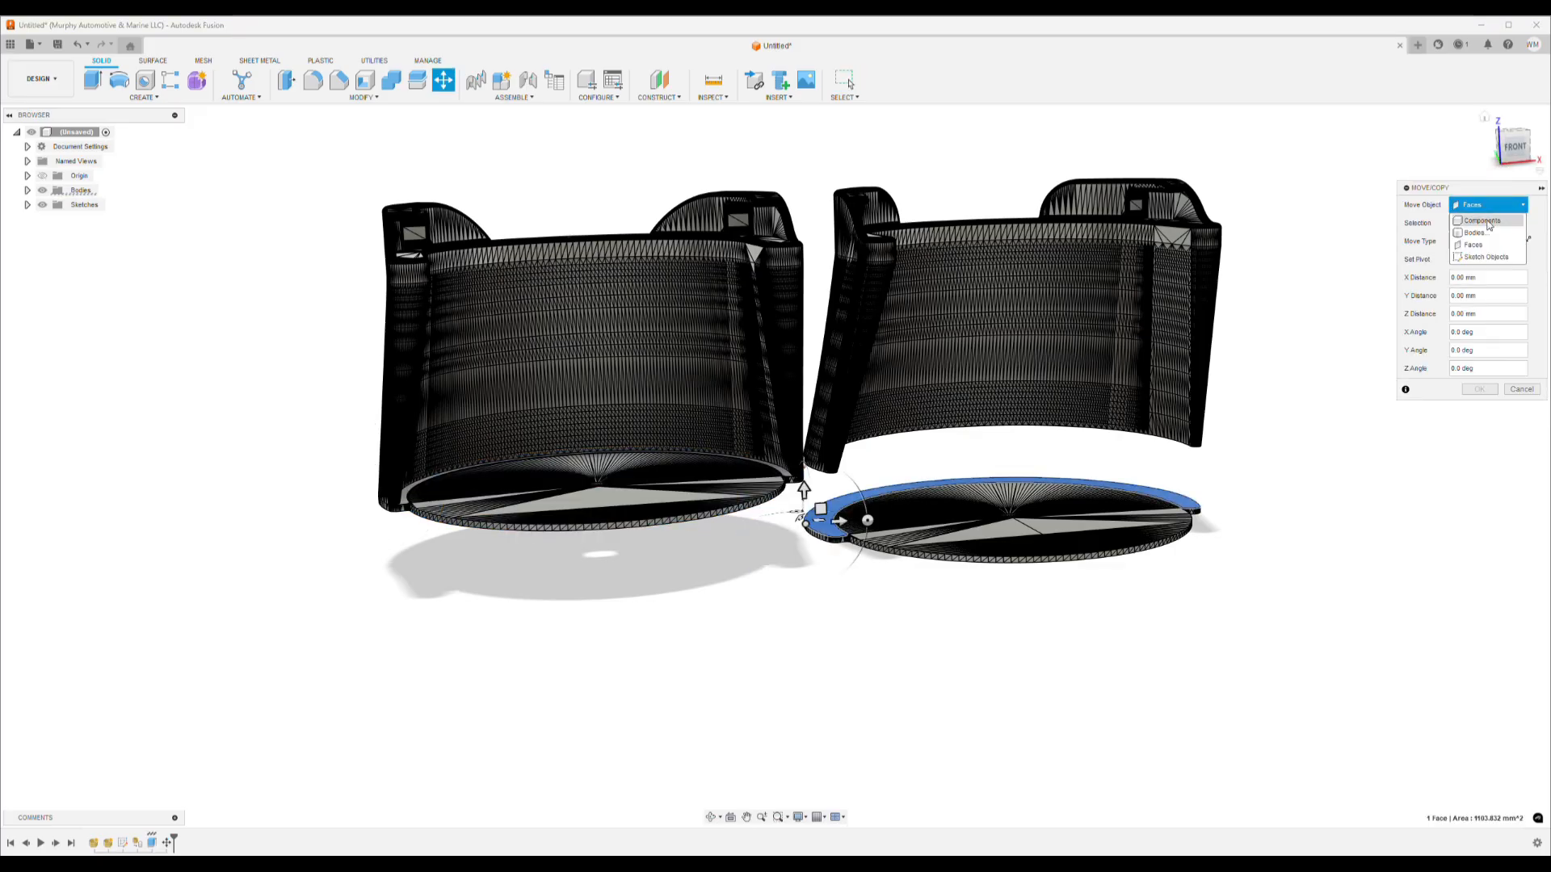
{"action": "left_click", "coordinate": [1473, 233]}
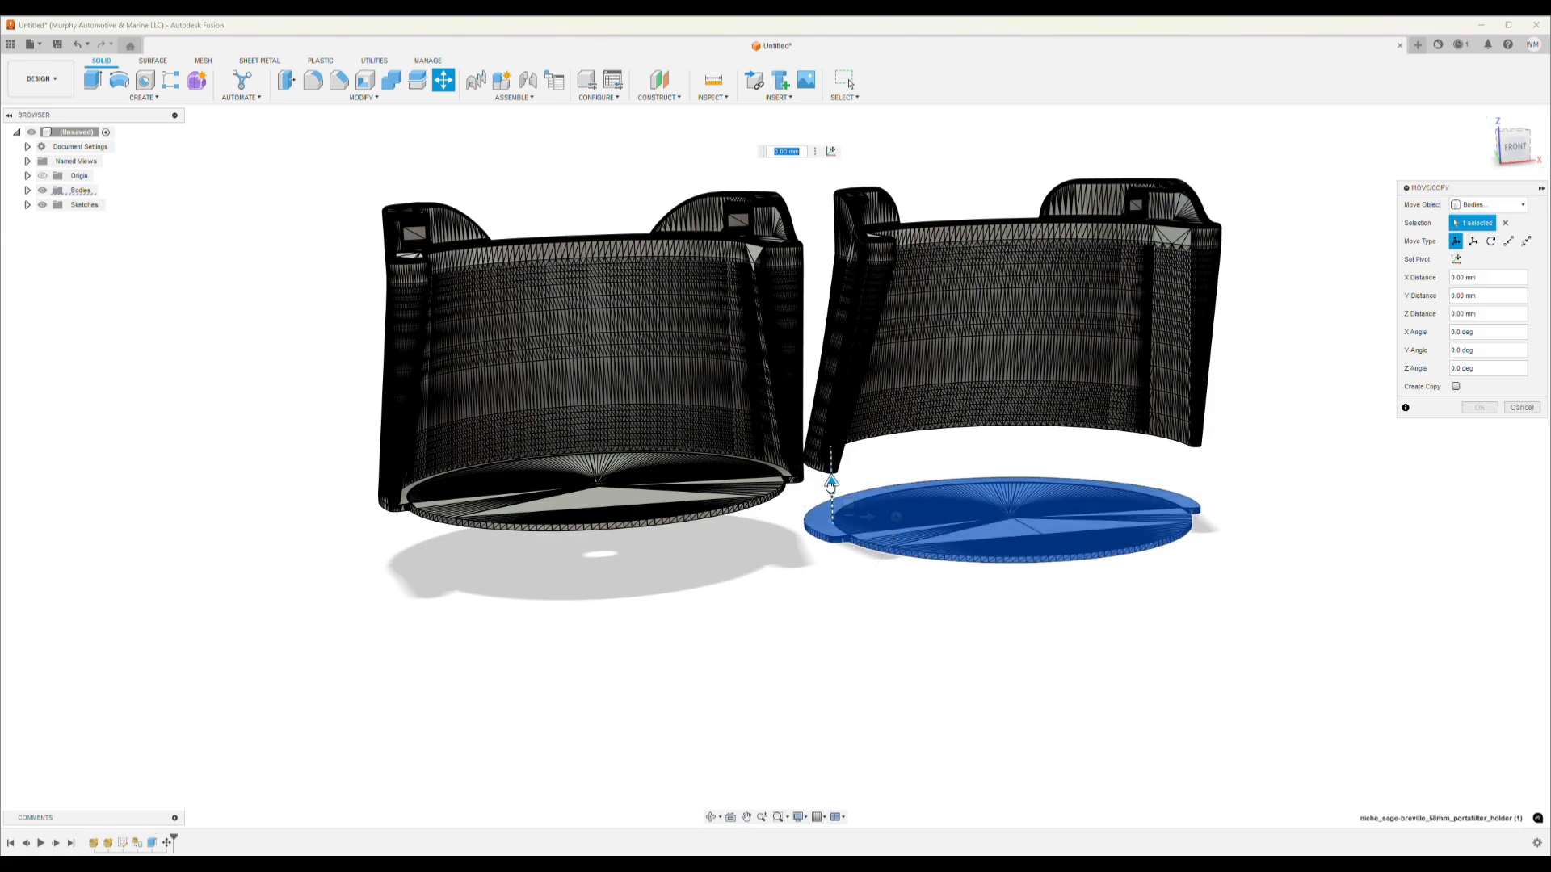
{"action": "left_click_drag", "start_coordinate": [831, 481], "coordinate": [831, 425]}
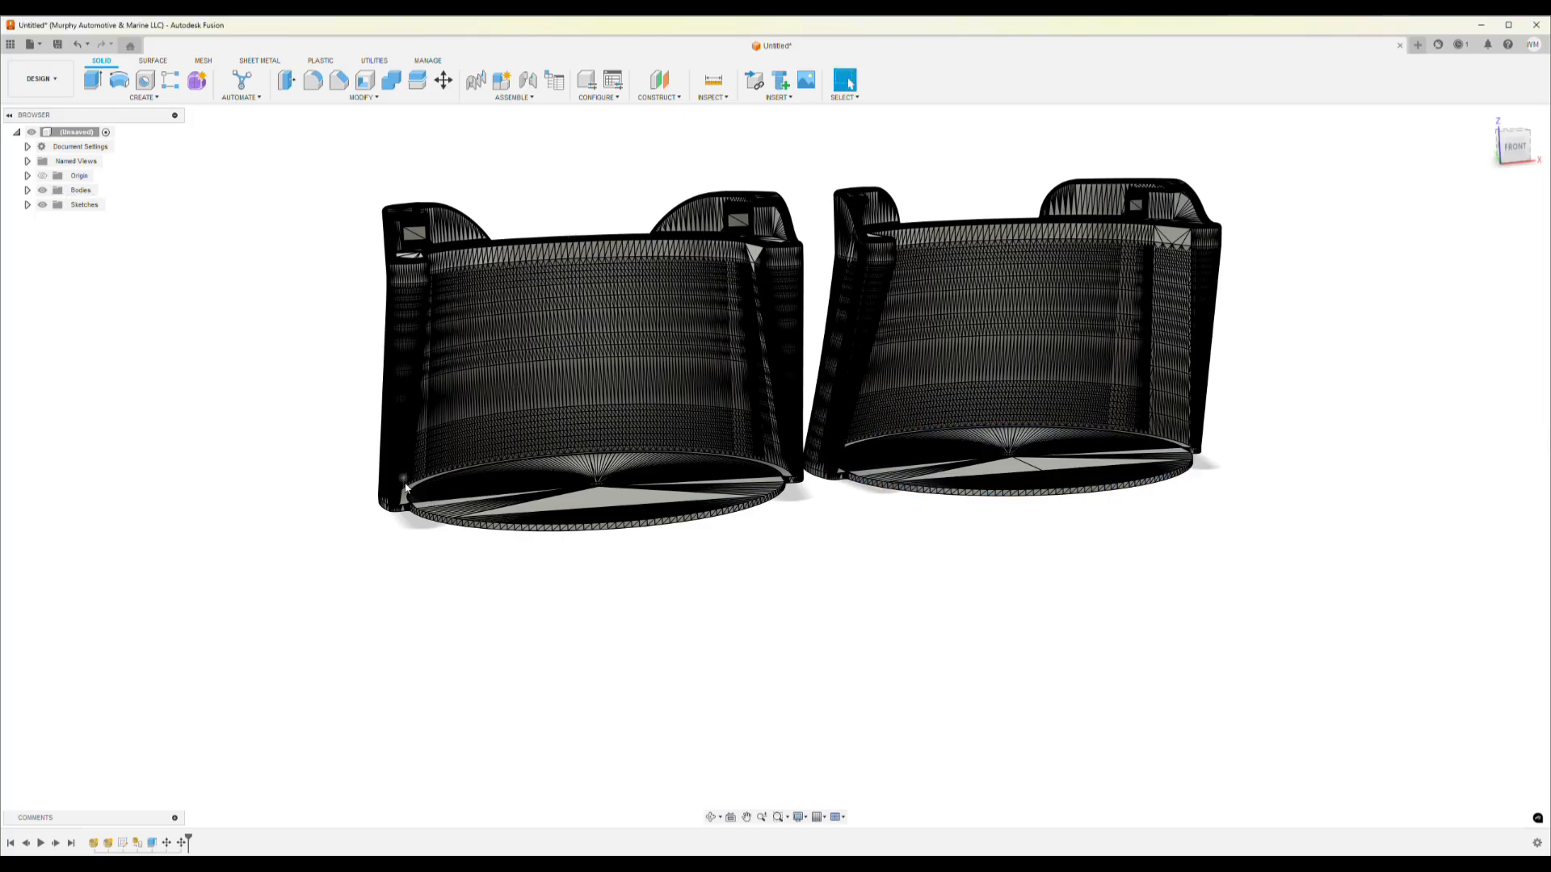
{"action": "mouse_move", "coordinate": [338, 80]}
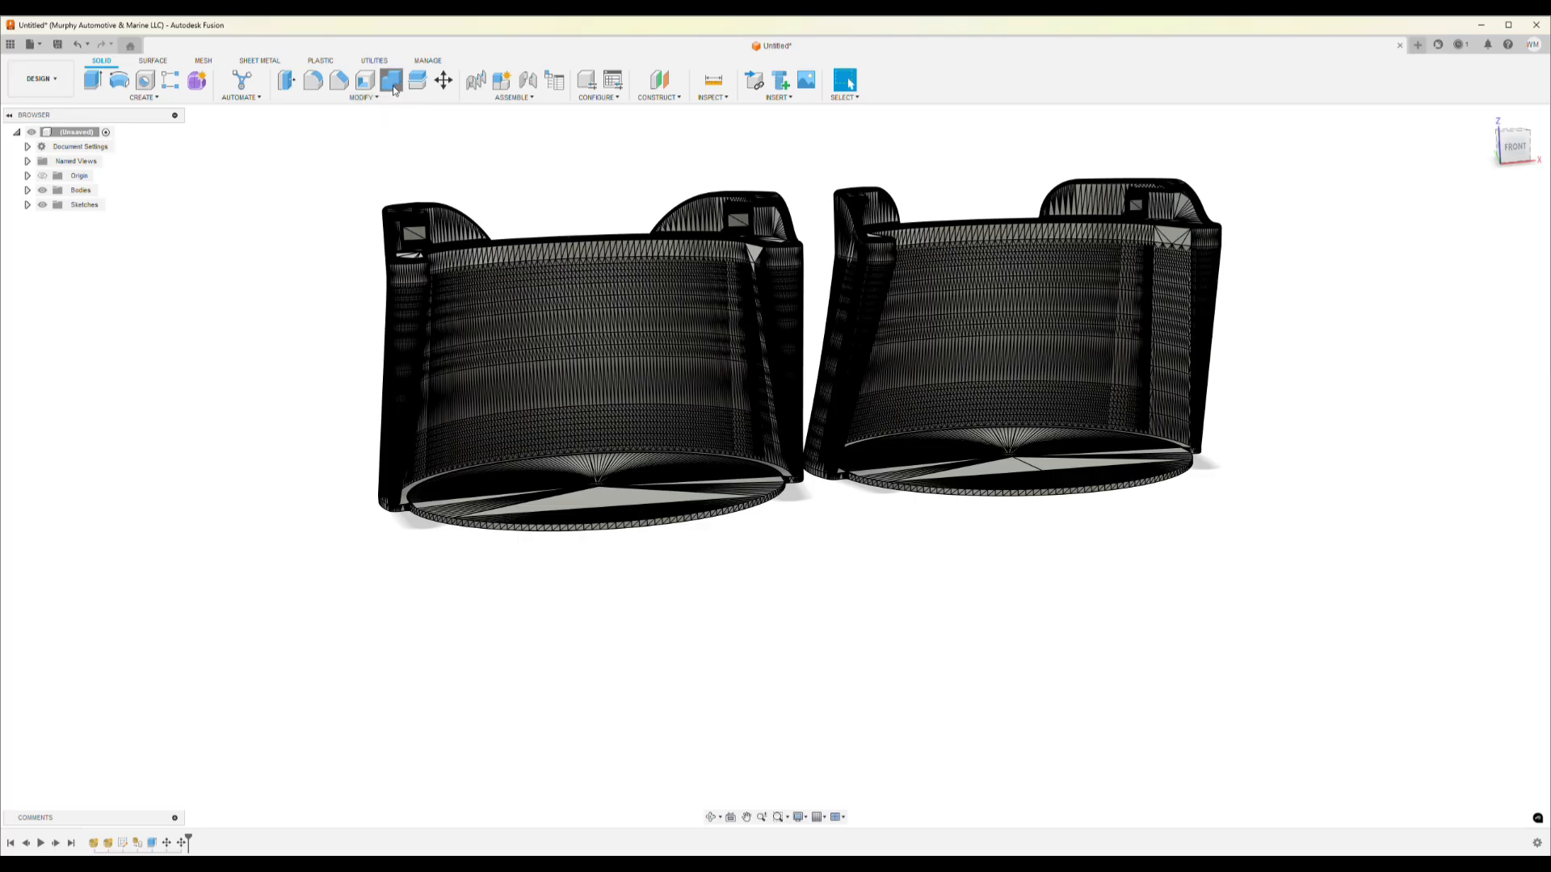
Join the left and right bases to their holder walls with Combine.
{"action": "left_click", "coordinate": [389, 80]}
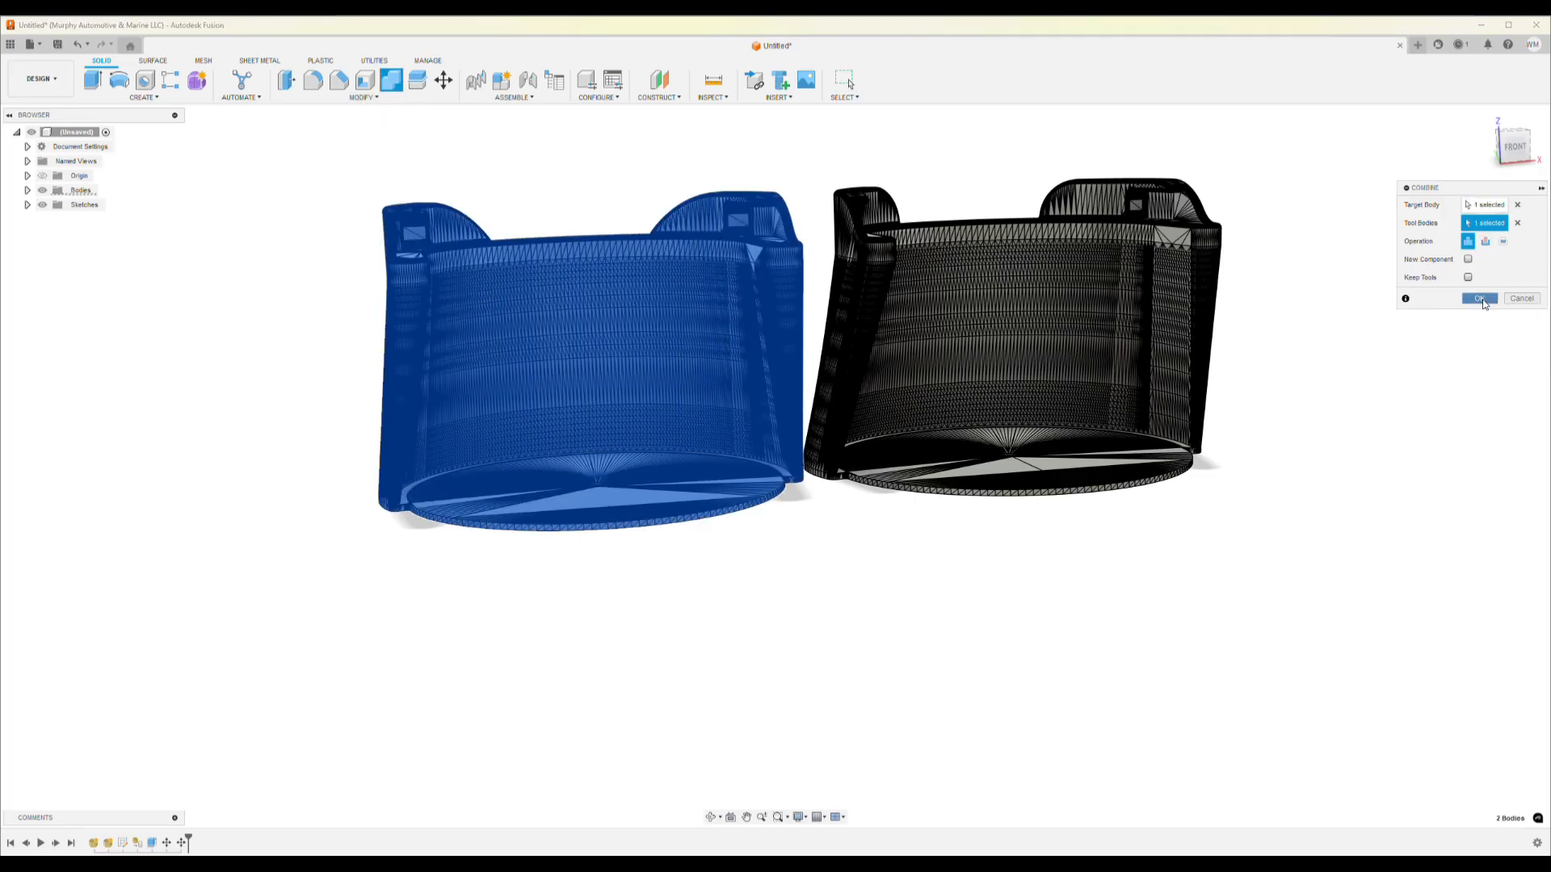
{"action": "left_click", "coordinate": [1478, 299]}
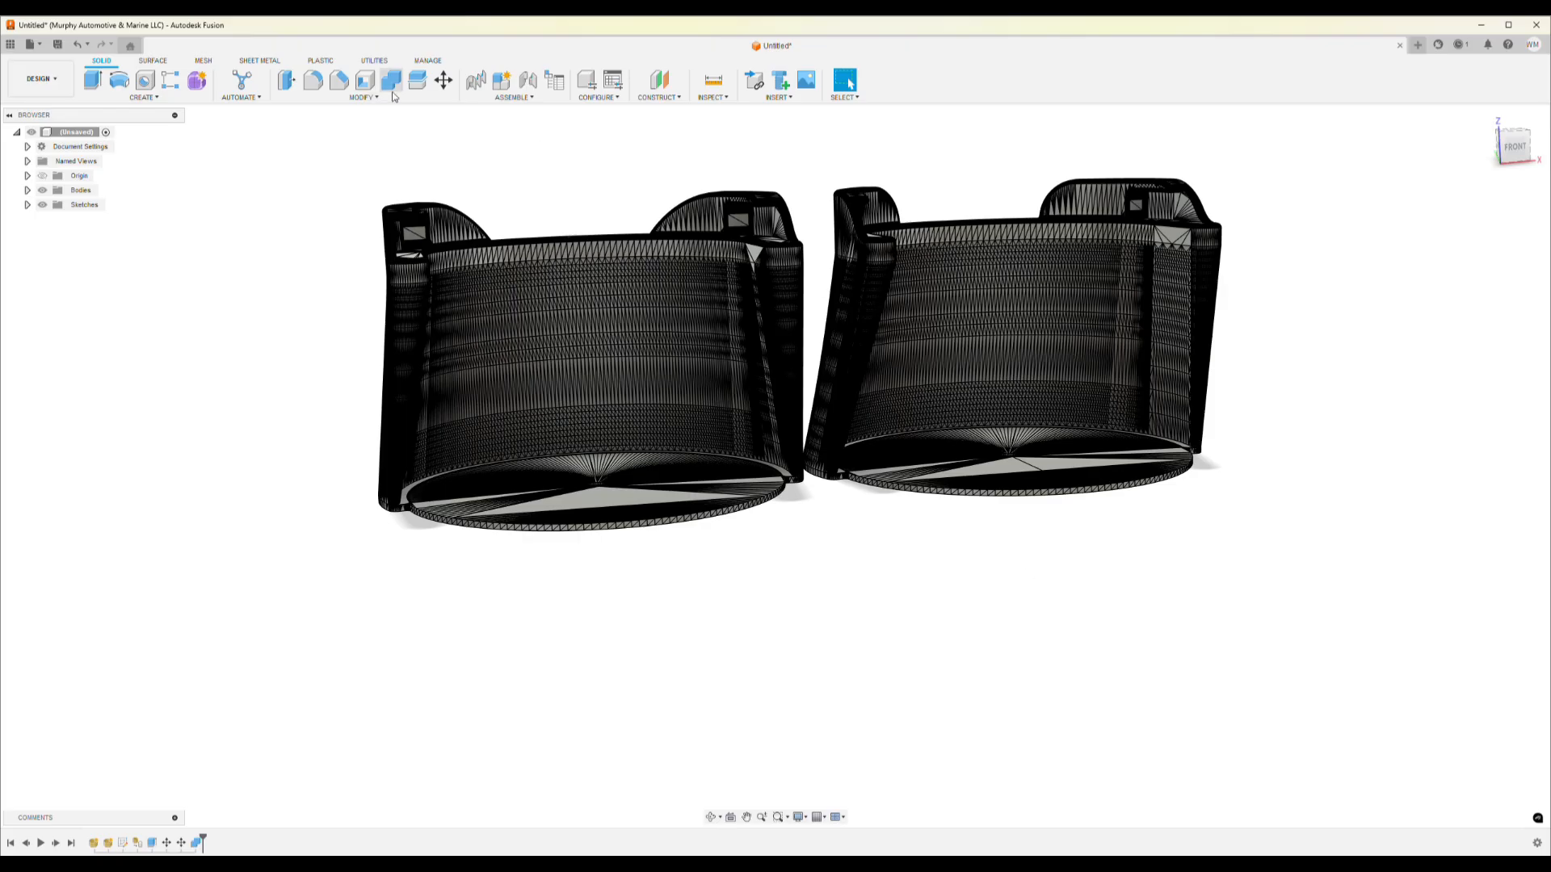
{"action": "left_click", "coordinate": [392, 80]}
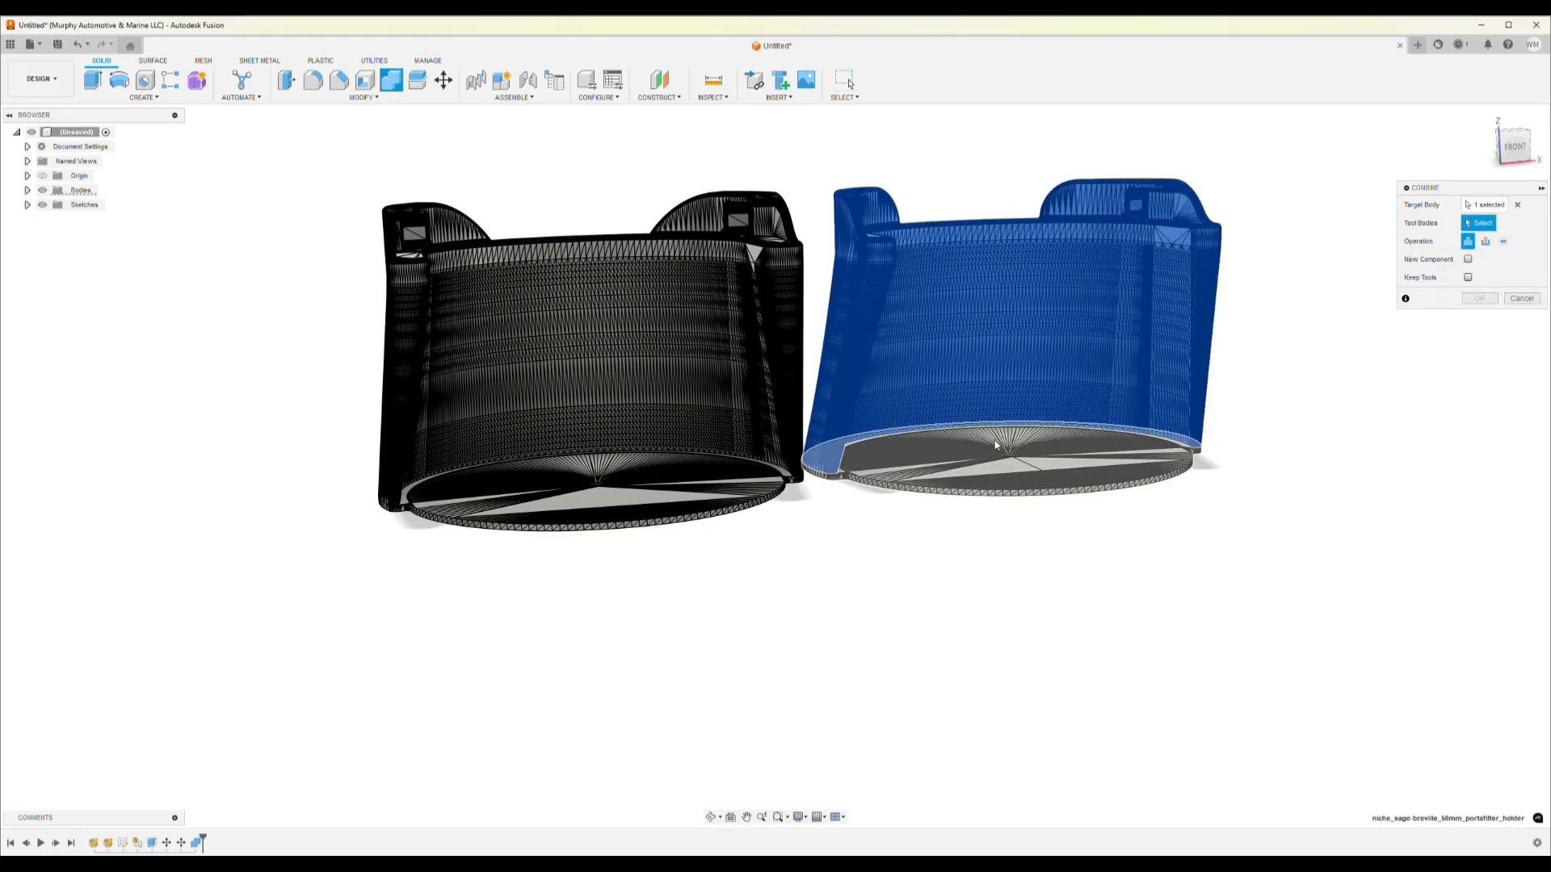
{"action": "left_click", "coordinate": [996, 445]}
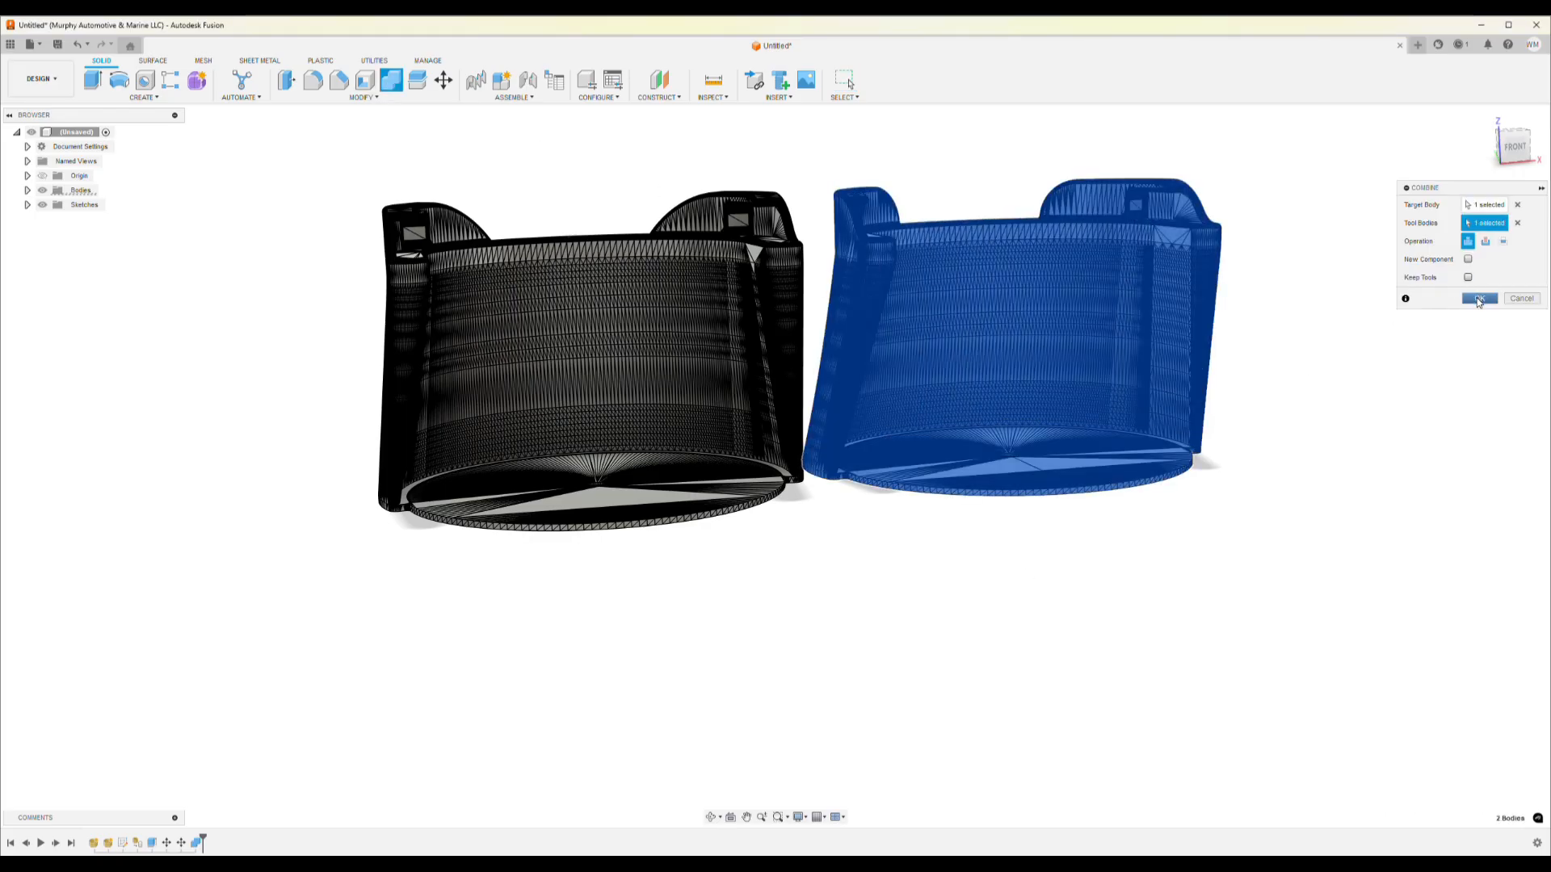
{"action": "left_click", "coordinate": [1480, 299]}
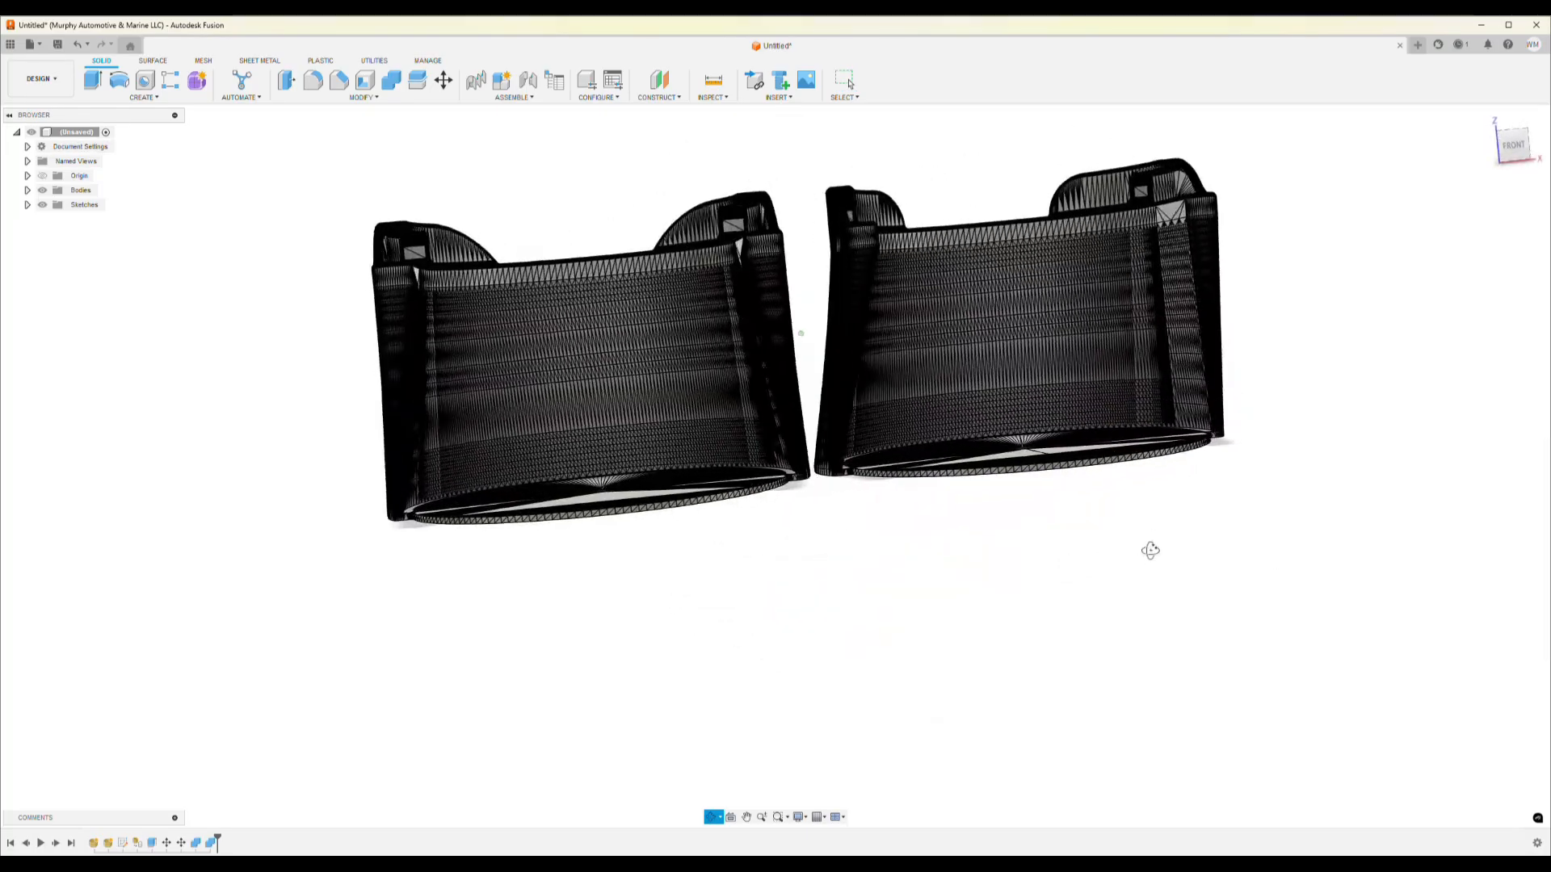
{"action": "left_click_drag", "start_coordinate": [1150, 551], "coordinate": [1167, 547]}
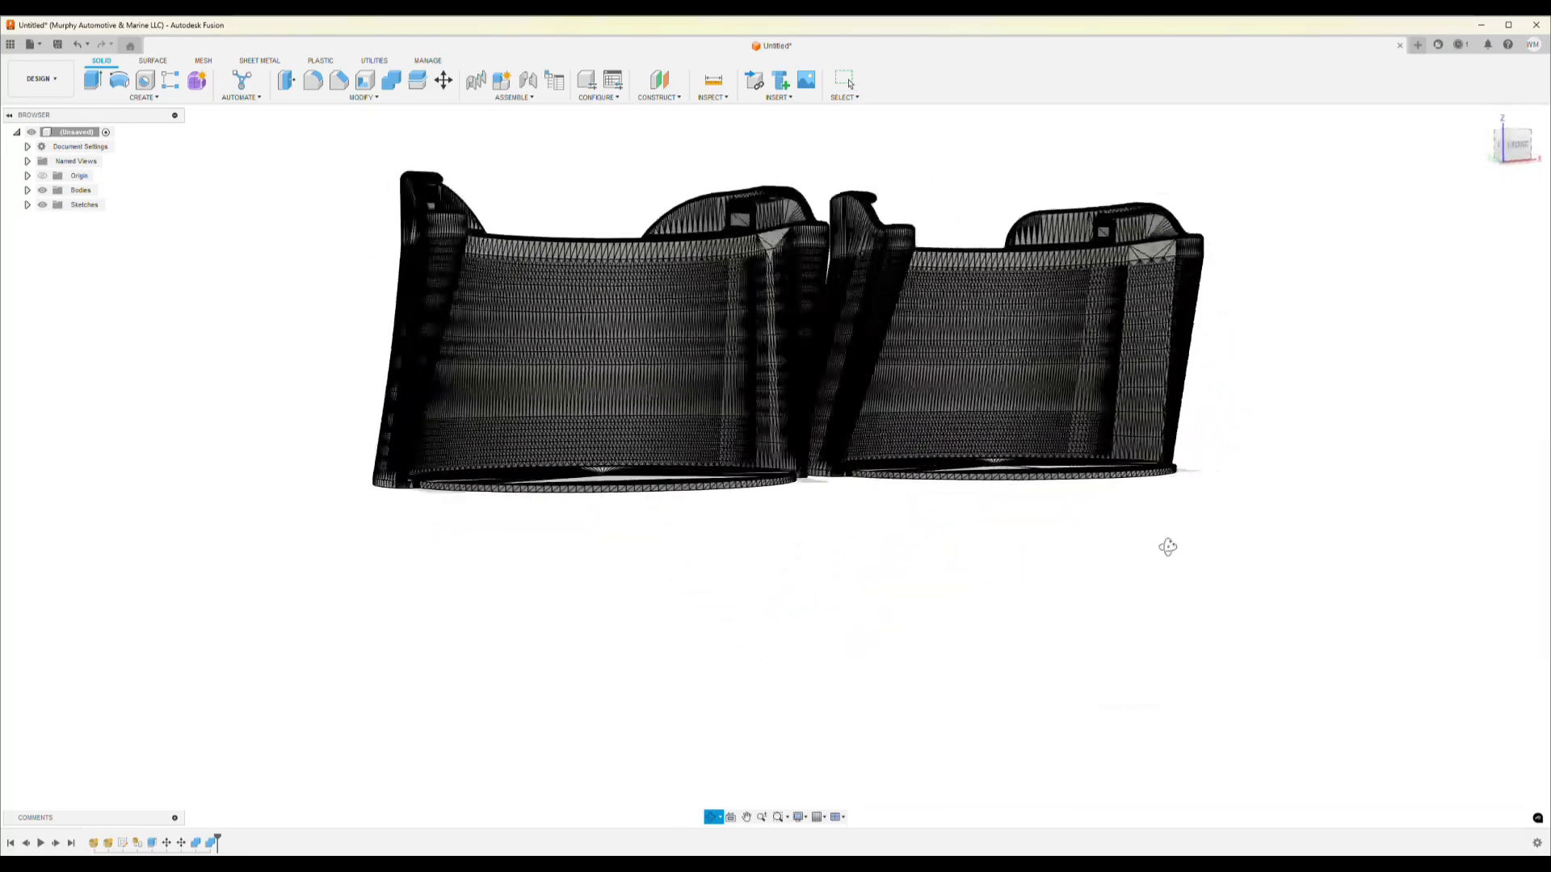
{"action": "left_click_drag", "start_coordinate": [1167, 546], "coordinate": [1154, 558]}
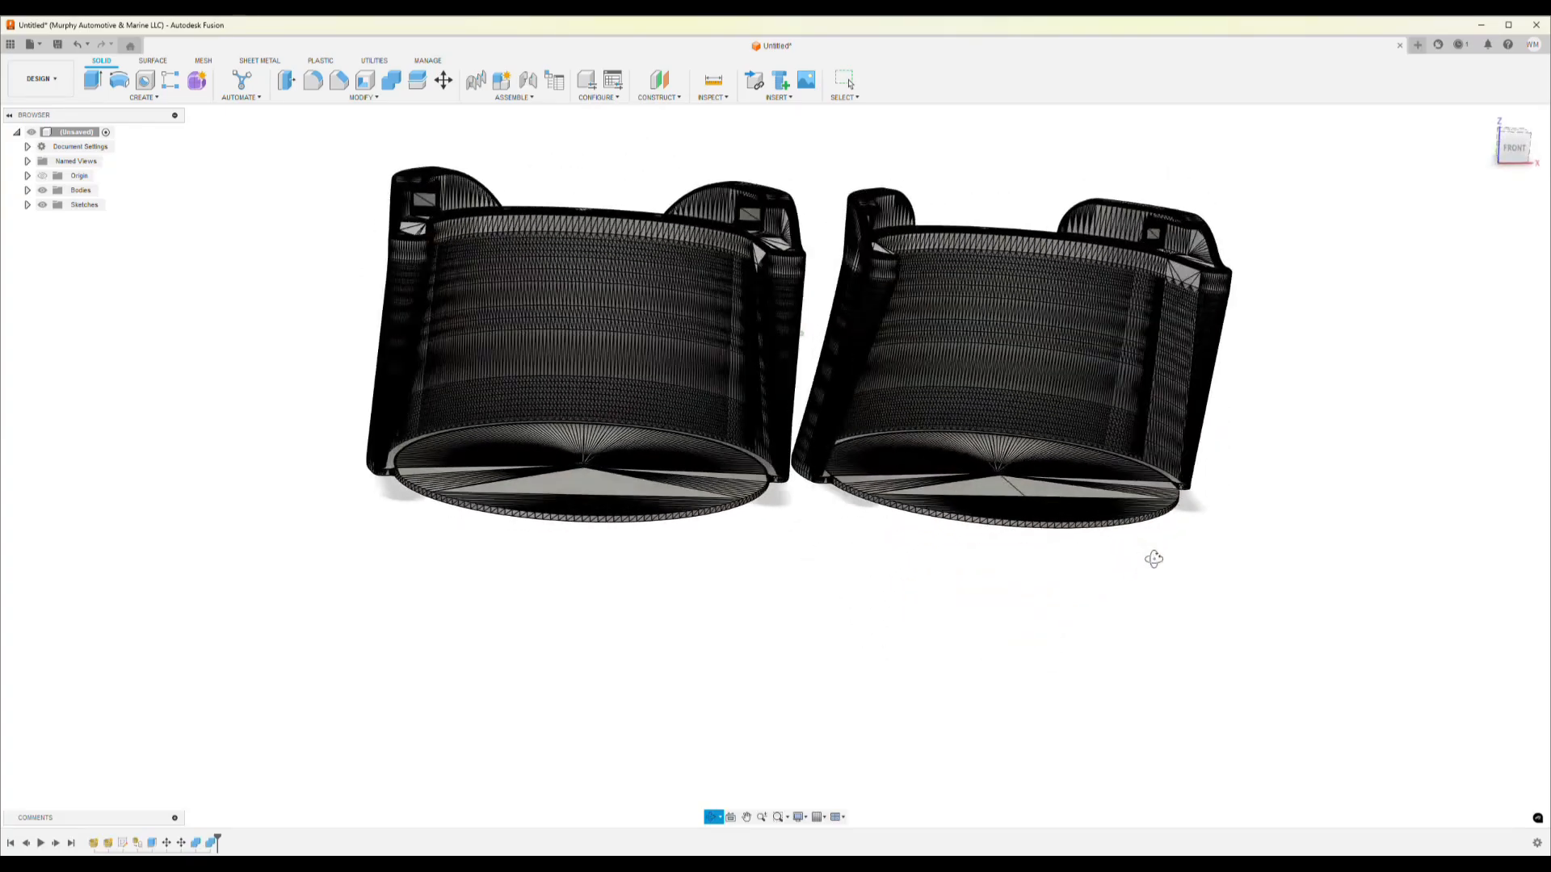
{"action": "left_click_drag", "start_coordinate": [1154, 558], "coordinate": [1144, 533]}
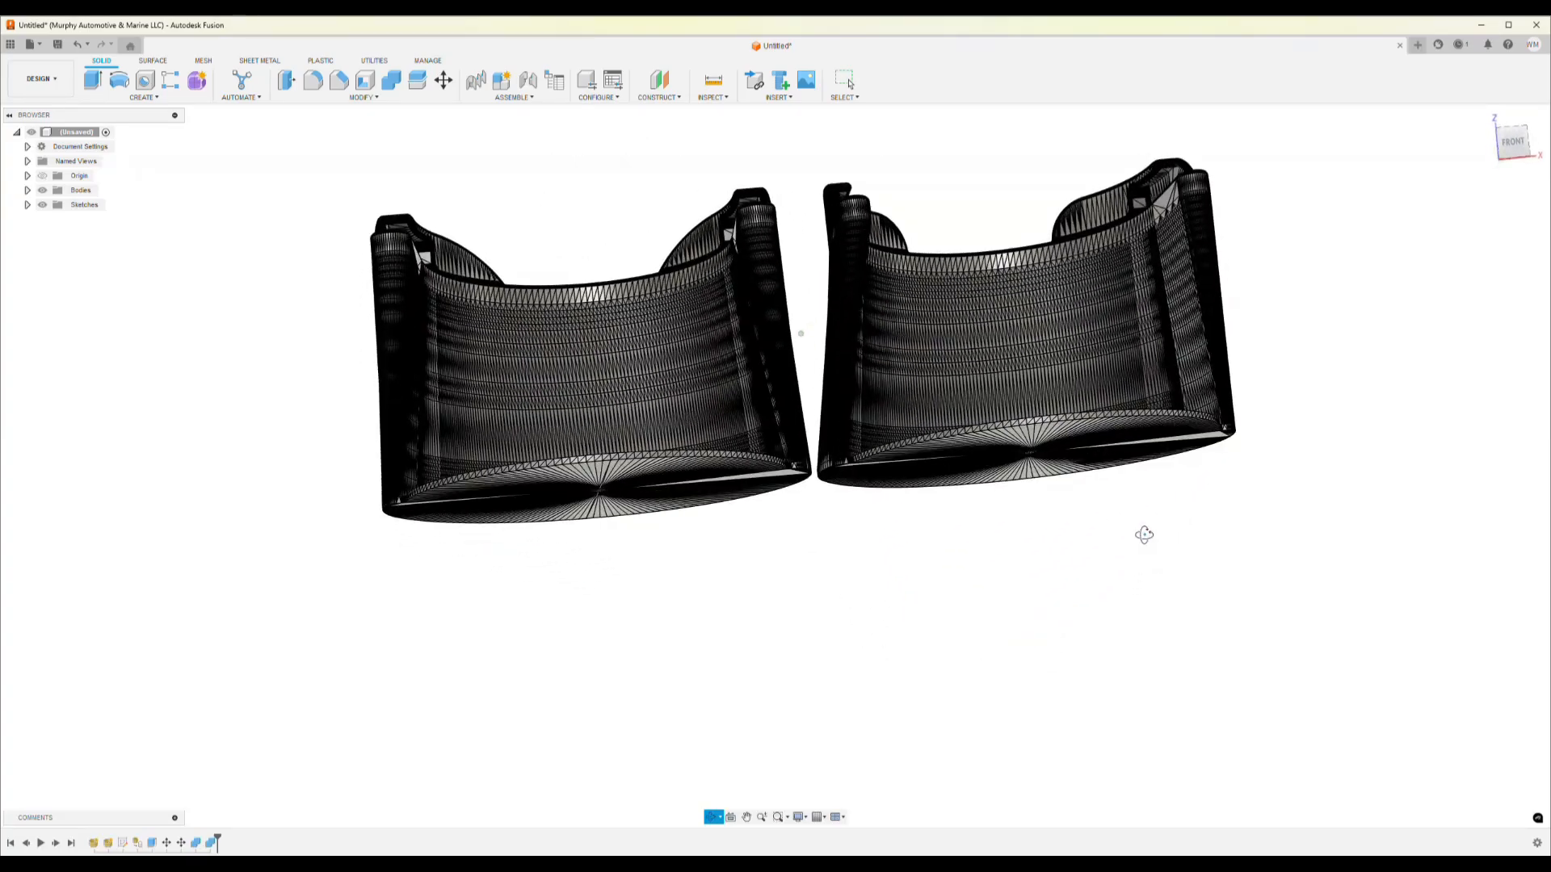
{"action": "left_click_drag", "start_coordinate": [1145, 533], "coordinate": [1010, 659]}
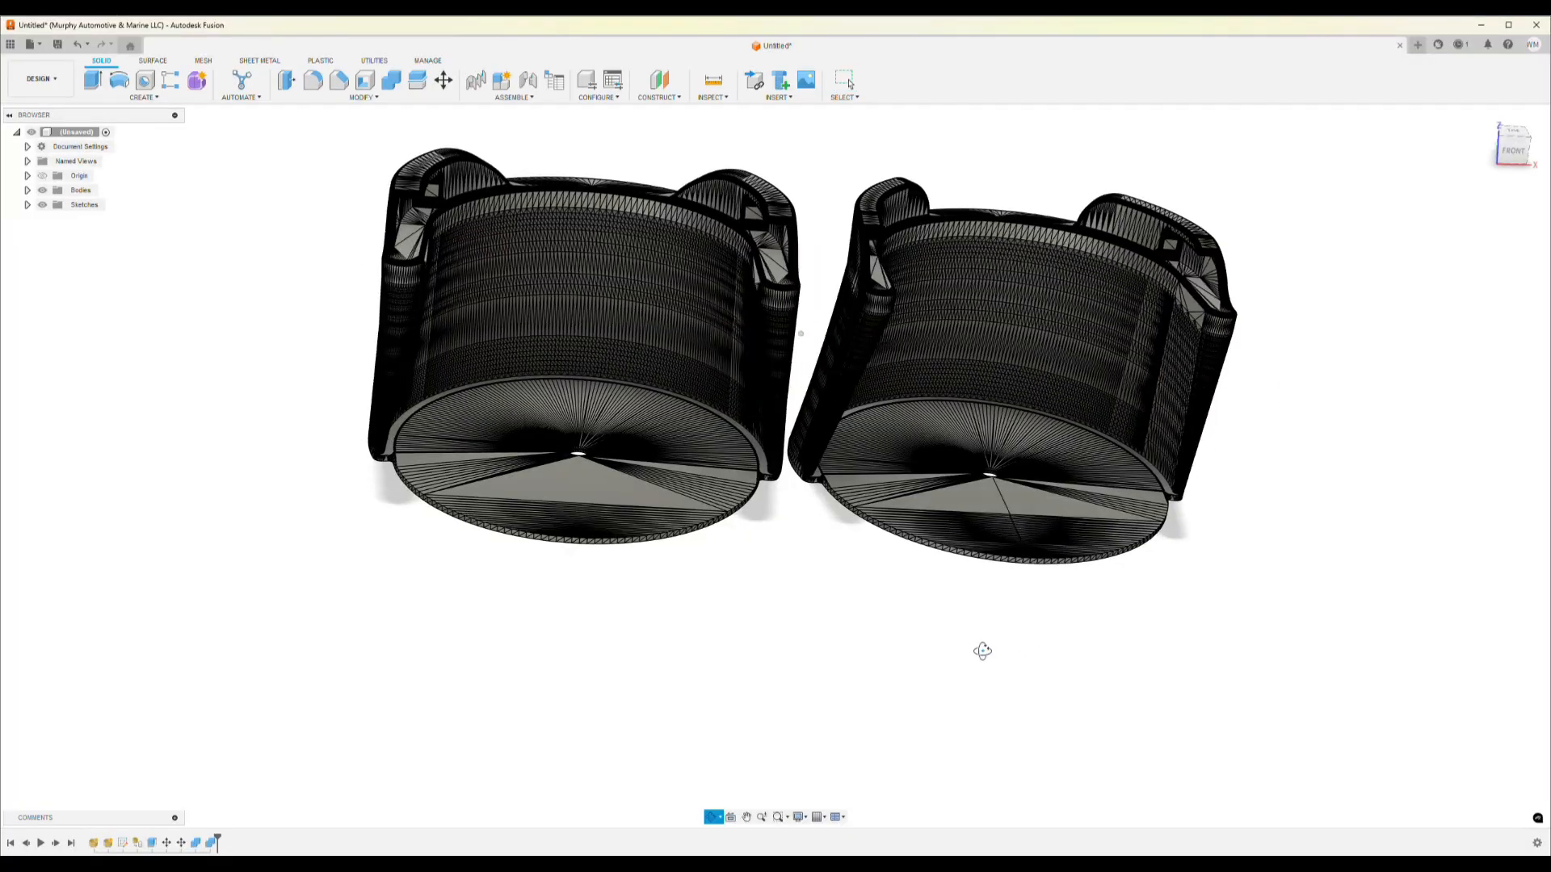
{"action": "left_click_drag", "start_coordinate": [982, 651], "coordinate": [1048, 621]}
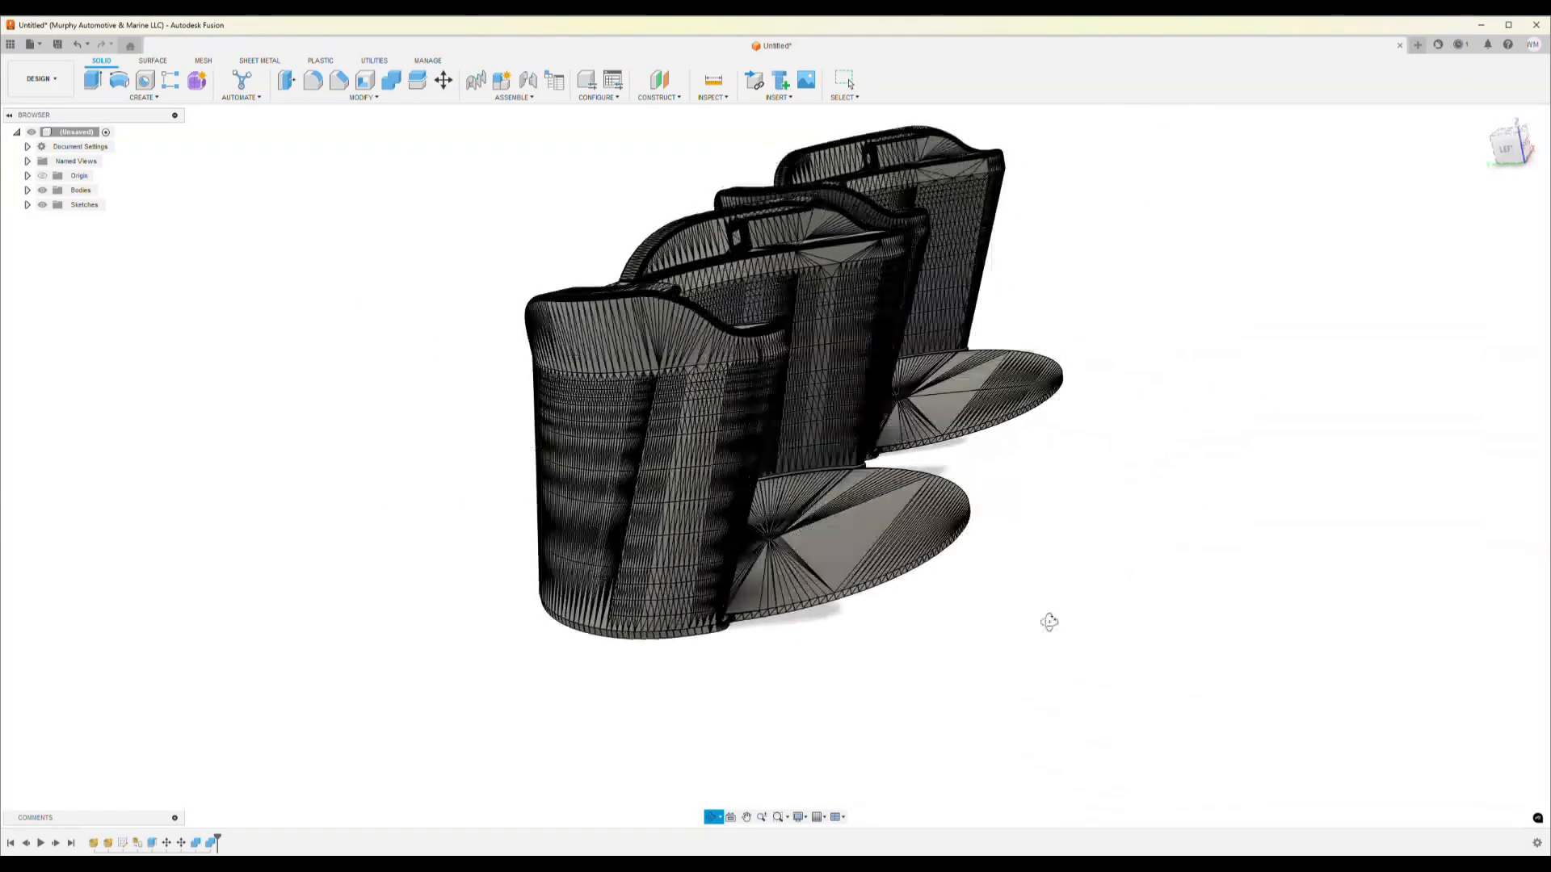